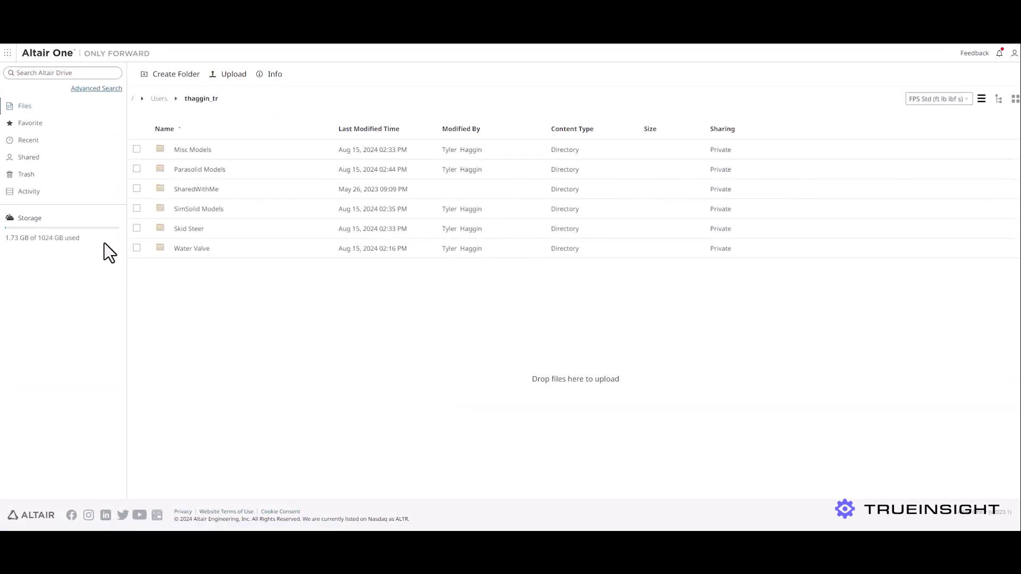
{"action": "mouse_move", "coordinate": [156, 305]}
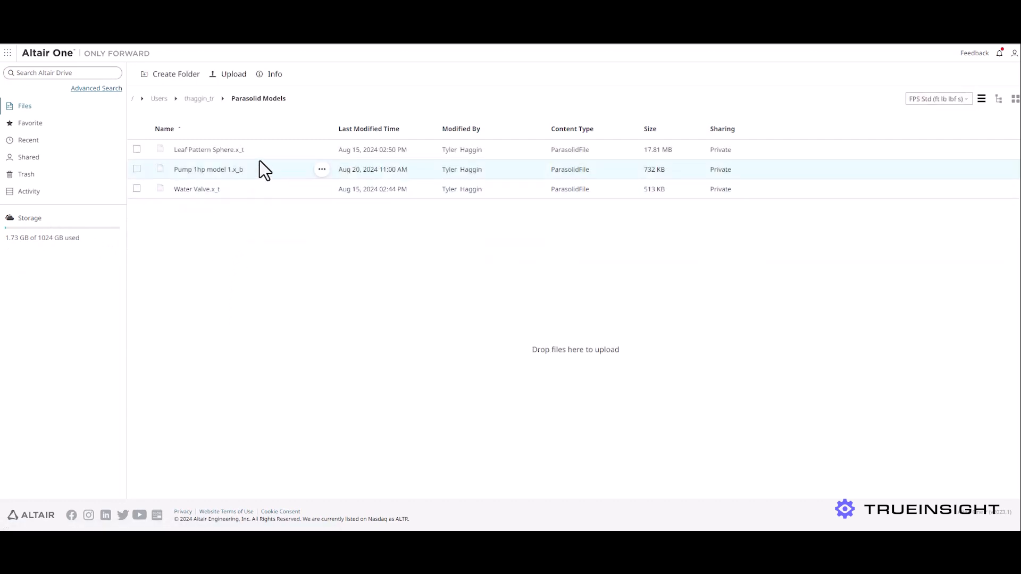
- Preview the Leaf Pattern Sphere.x_t and Pump 1hp model 1.x_b files in the details panel
{"action": "left_click", "coordinate": [137, 149]}
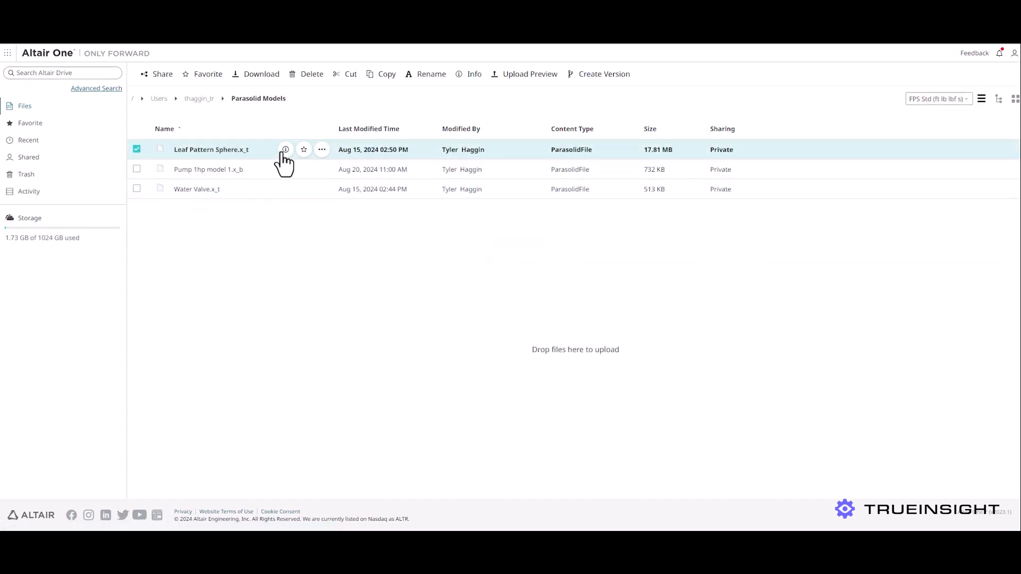
{"action": "left_click", "coordinate": [285, 149]}
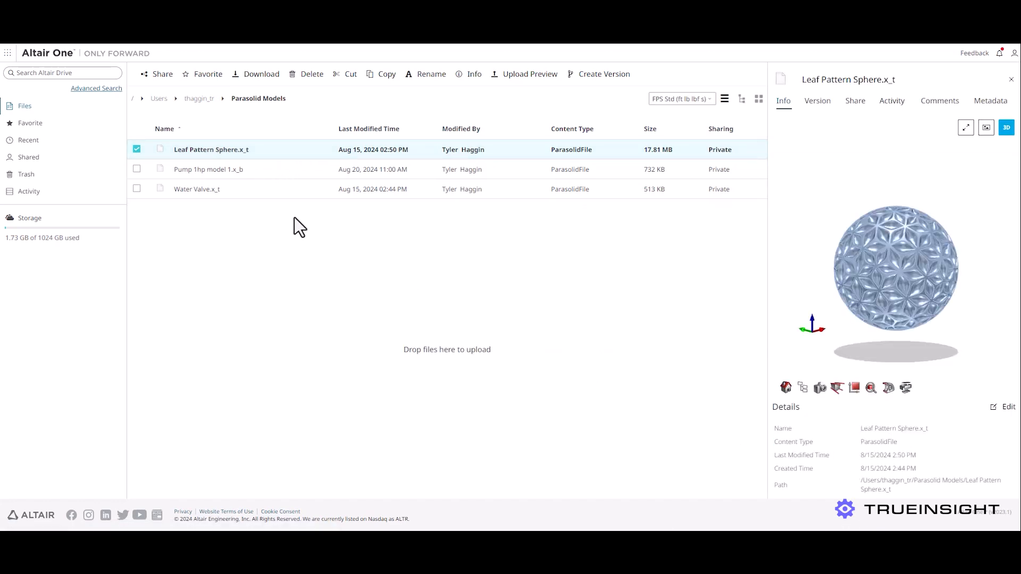
{"action": "left_click", "coordinate": [209, 170]}
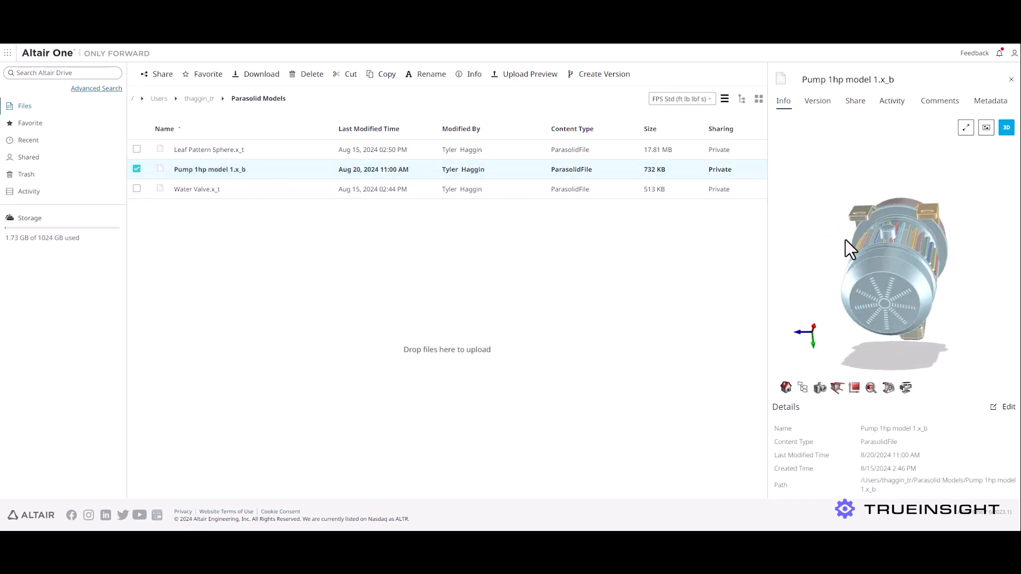
{"action": "left_click", "coordinate": [817, 100]}
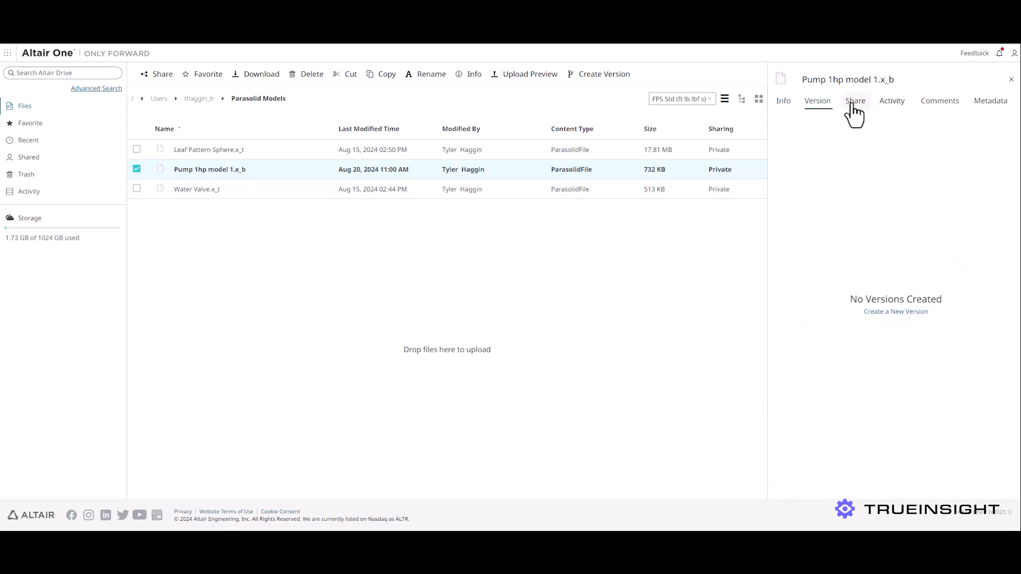
{"action": "left_click", "coordinate": [891, 101]}
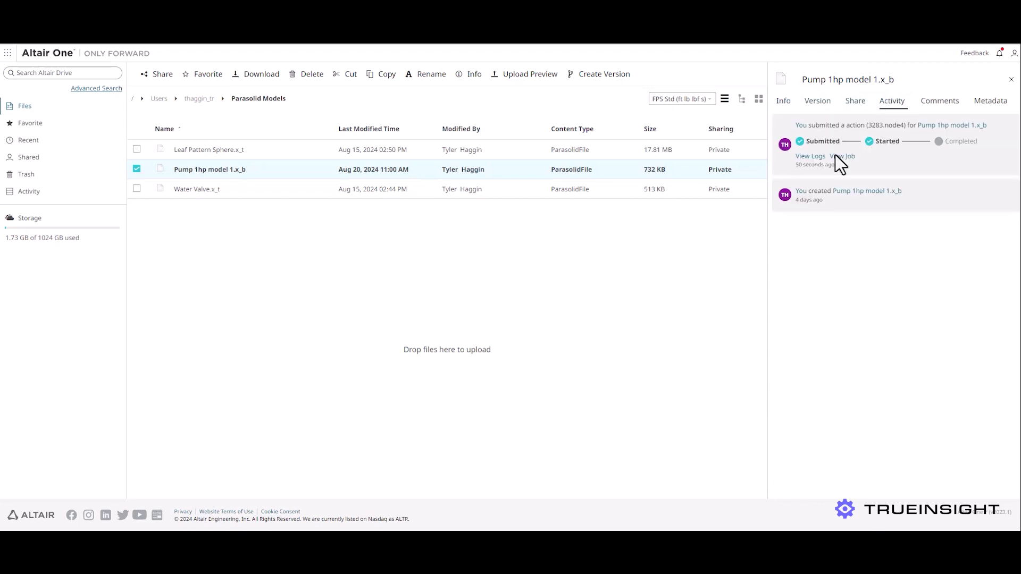
{"action": "left_click", "coordinate": [939, 101]}
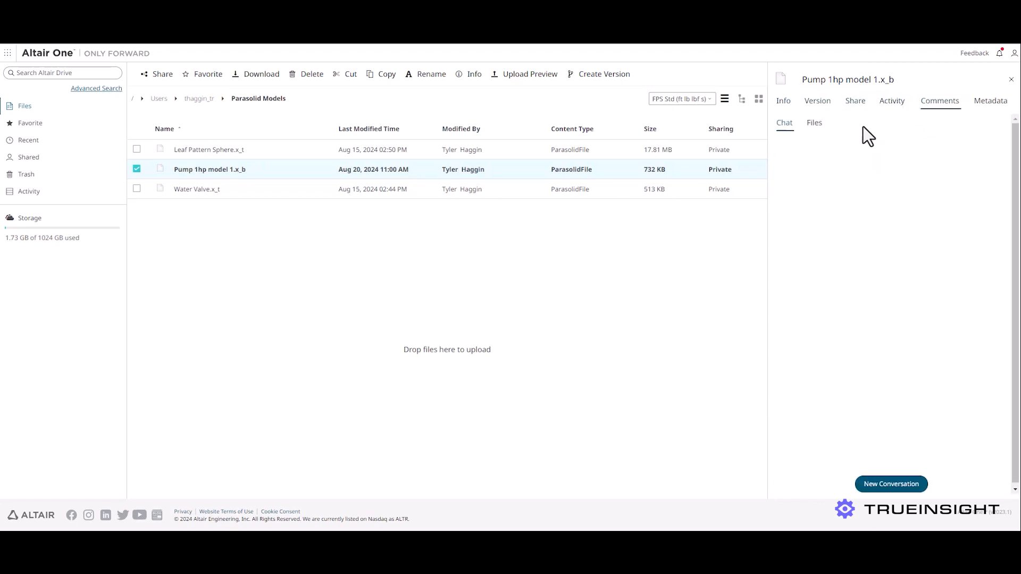
{"action": "left_click", "coordinate": [813, 123]}
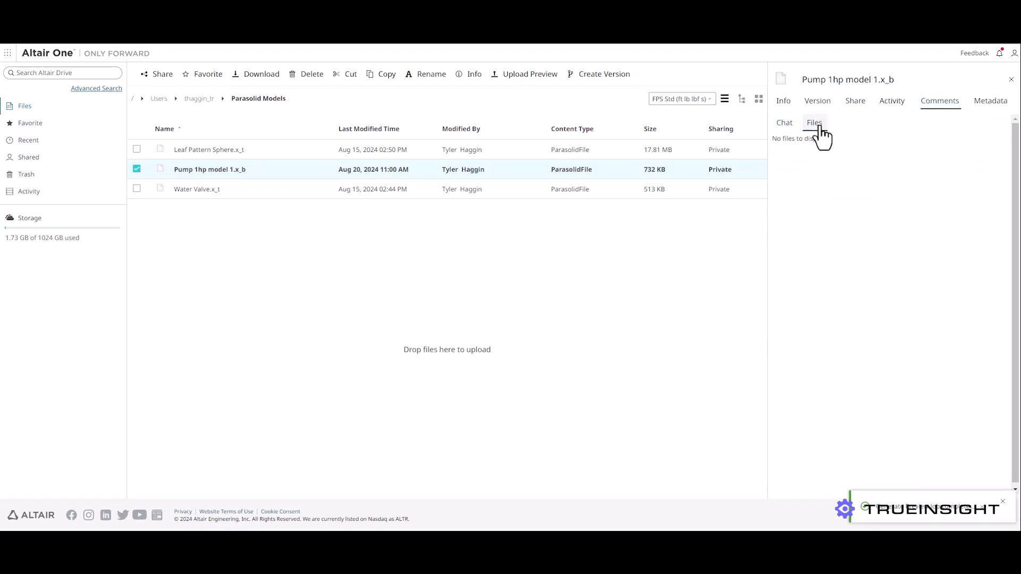
{"action": "left_click", "coordinate": [990, 101]}
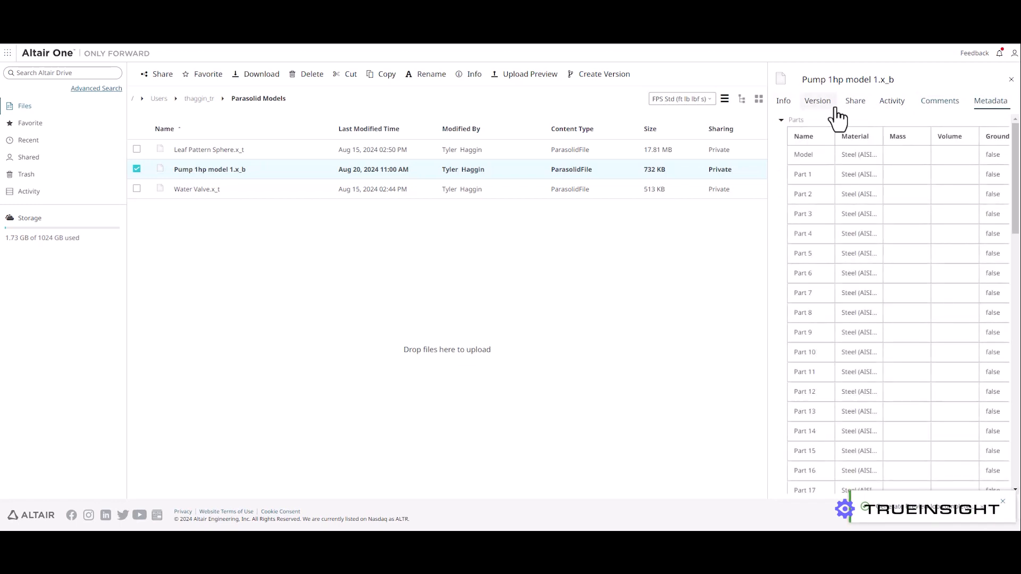
{"action": "mouse_move", "coordinate": [809, 136]}
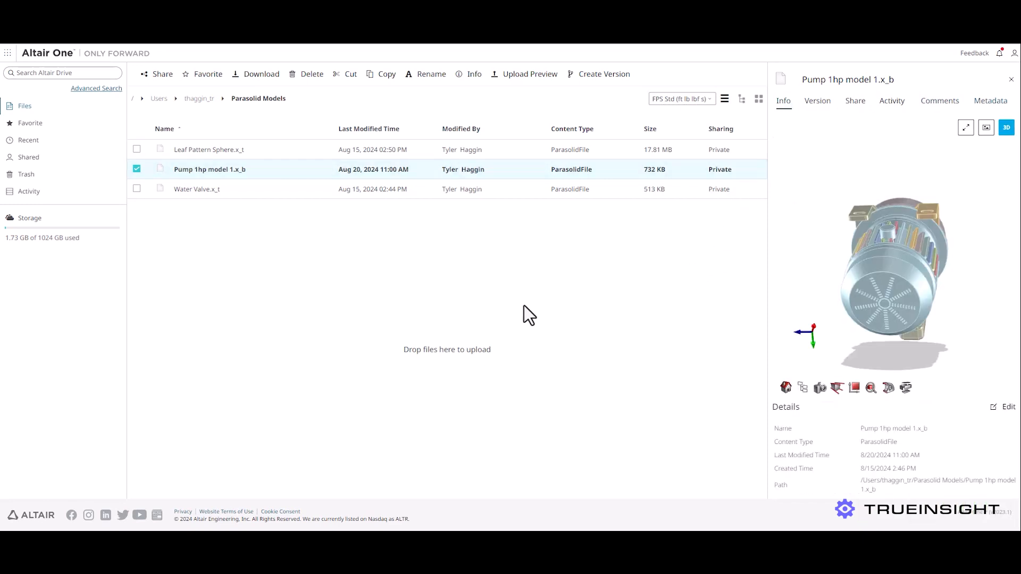
{"action": "mouse_move", "coordinate": [279, 381]}
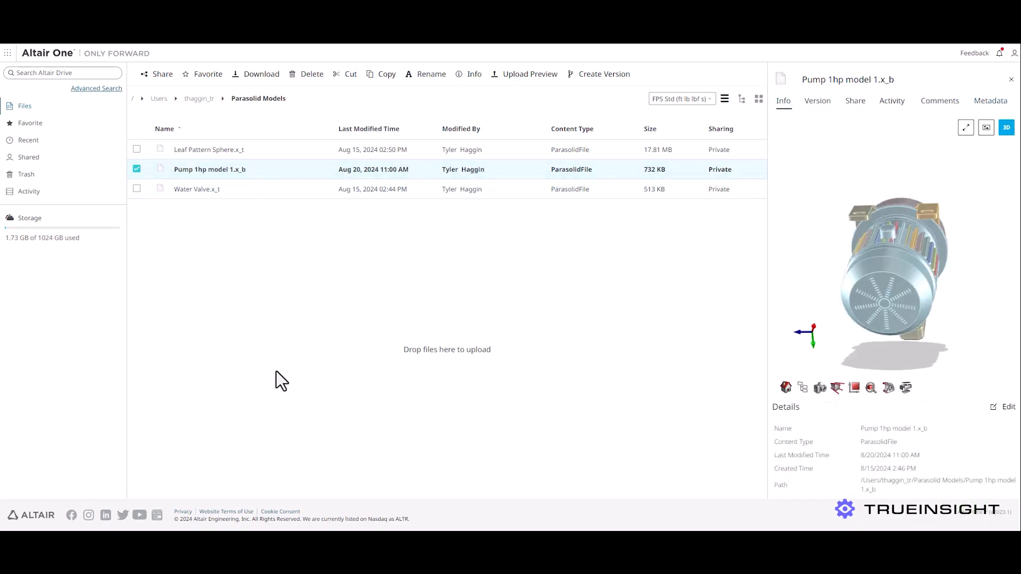
{"action": "mouse_move", "coordinate": [289, 324]}
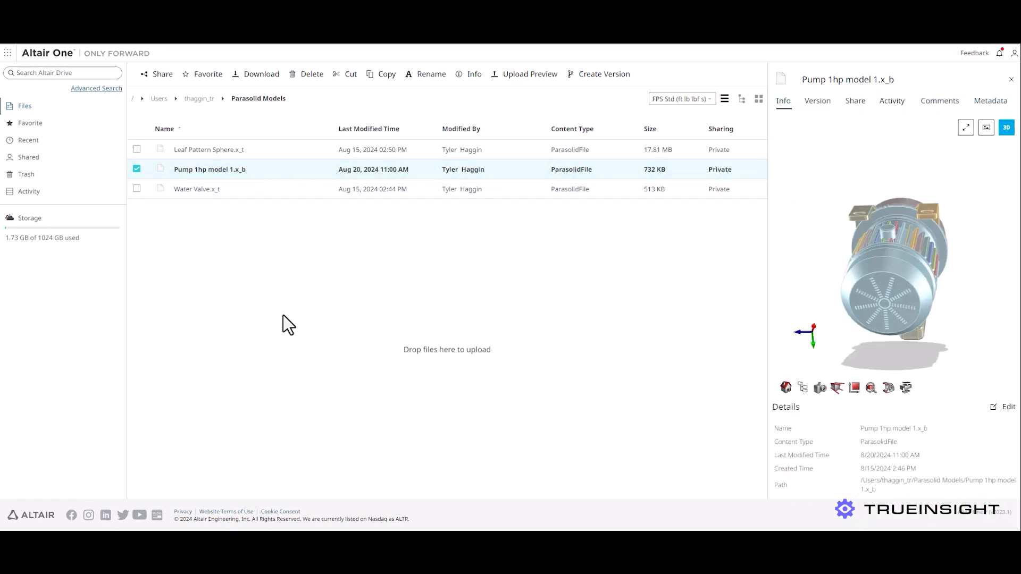
- Open Pump 1hp model 1.x_b with SimSolid Cloud from its context menu
{"action": "right_click", "coordinate": [211, 169]}
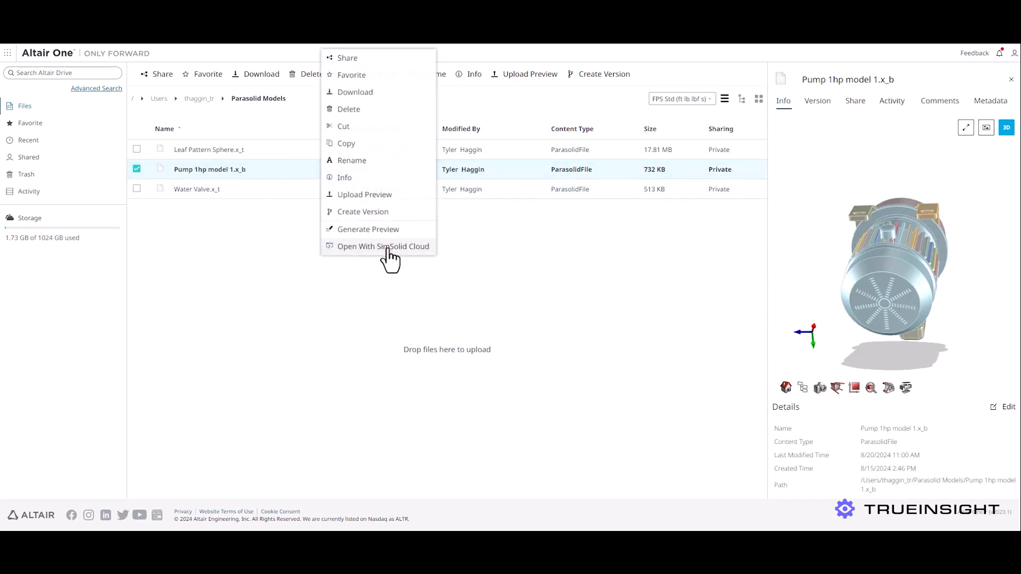
{"action": "left_click", "coordinate": [383, 246]}
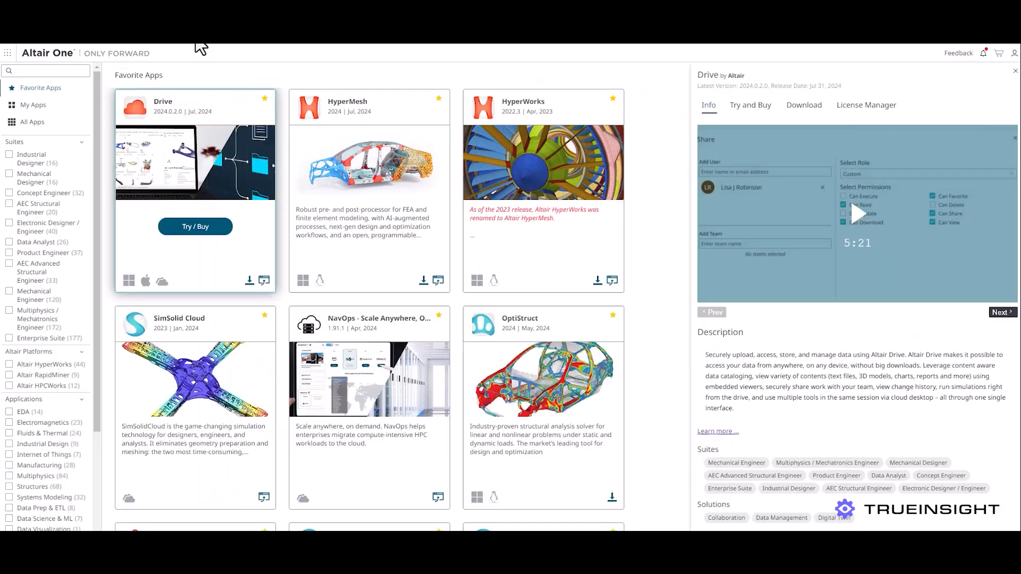
- Close the Drive details panel and launch SimSolid Cloud from favourite apps
{"action": "left_click", "coordinate": [1015, 70]}
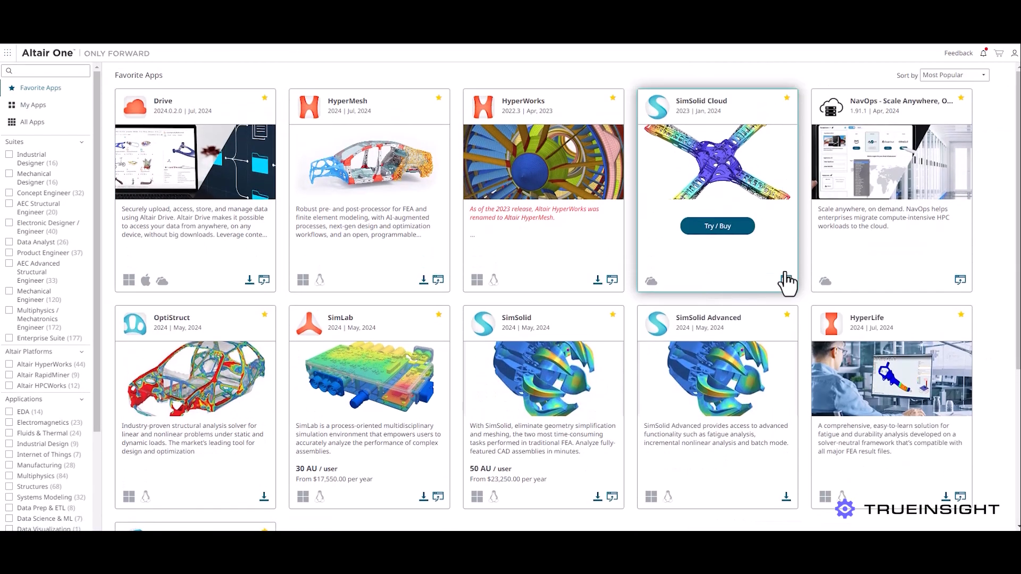
{"action": "left_click", "coordinate": [717, 226]}
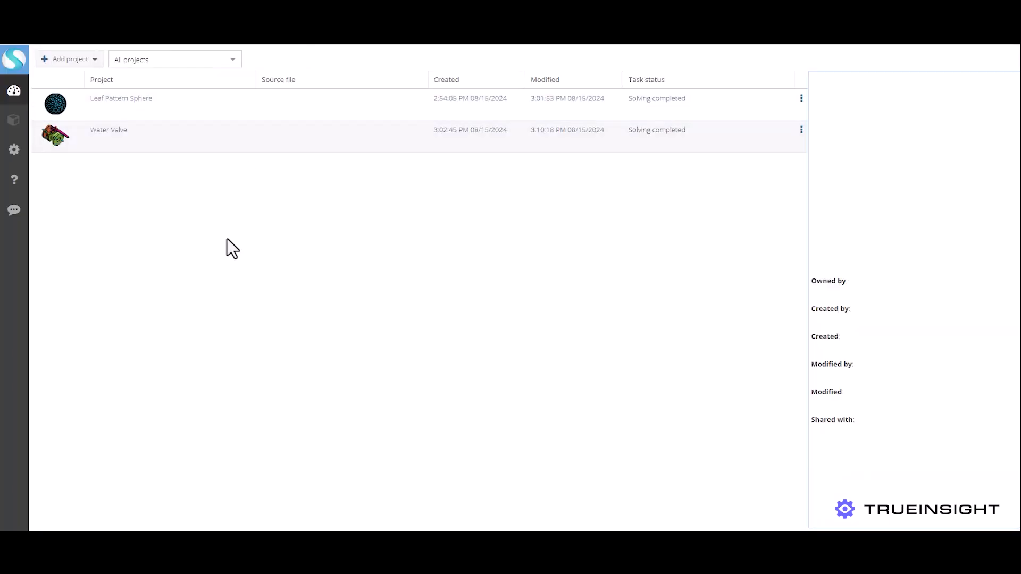
{"action": "mouse_move", "coordinate": [447, 266]}
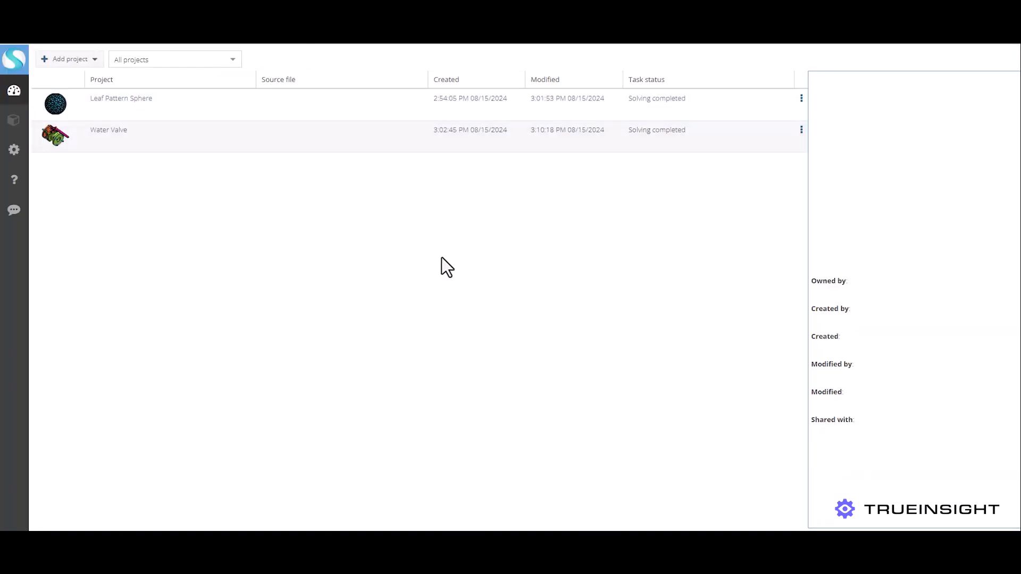
- Import Pump 1hp model 1.x_b from Altair One Drive's Users > home > Parasolid Models folder
{"action": "left_click", "coordinate": [69, 59]}
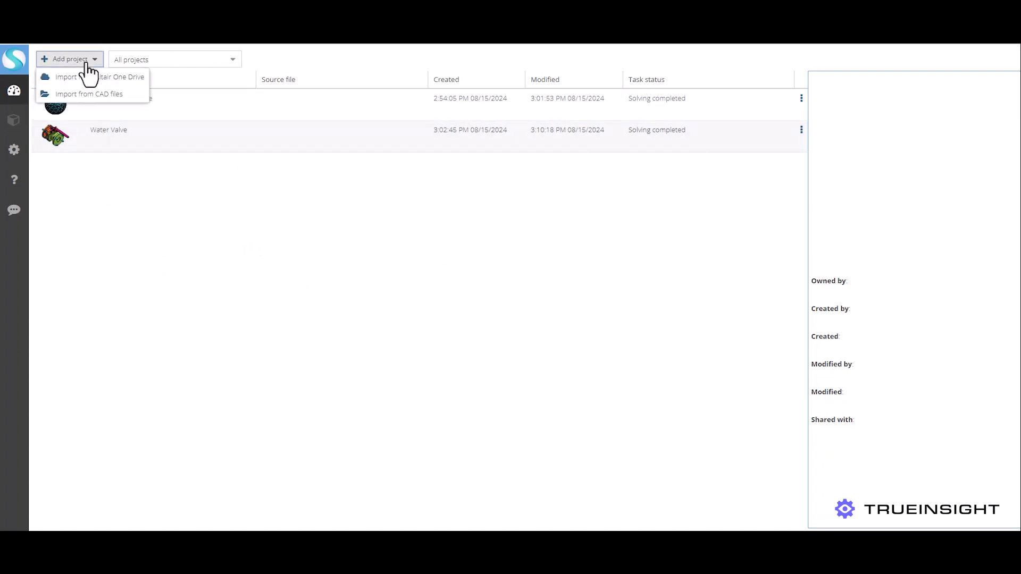
{"action": "mouse_move", "coordinate": [93, 76]}
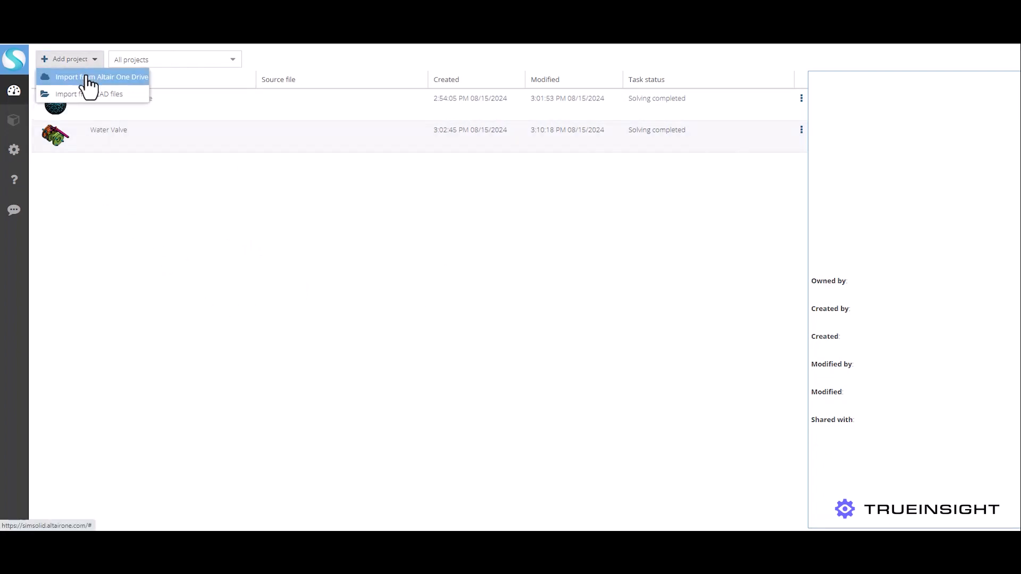
{"action": "left_click", "coordinate": [102, 76]}
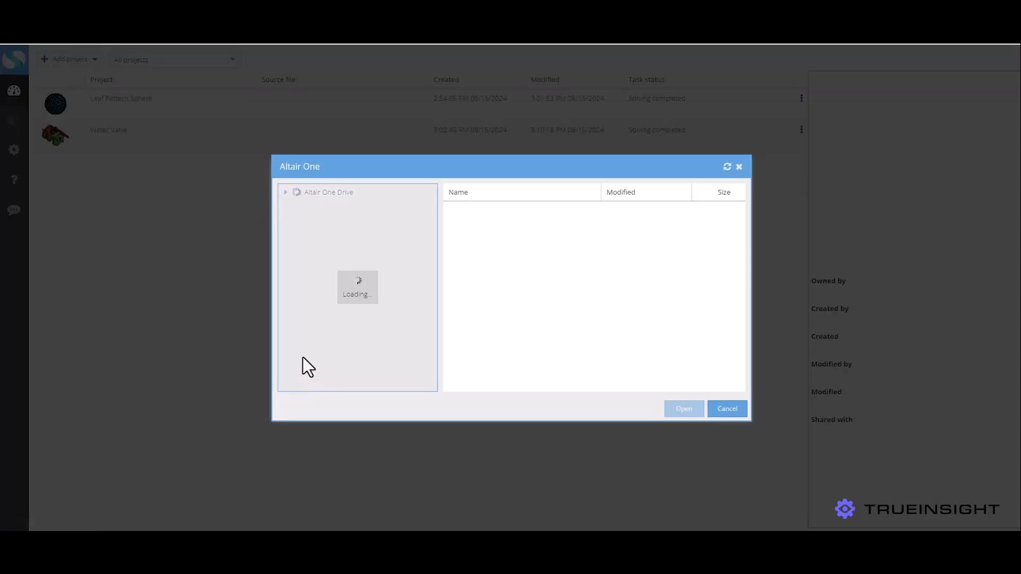
{"action": "left_click", "coordinate": [286, 191]}
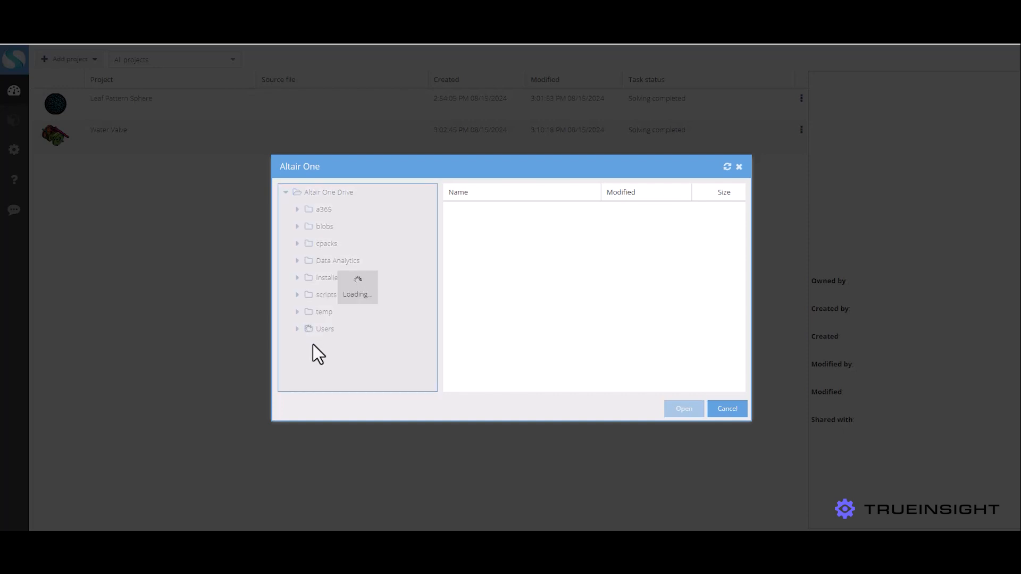
{"action": "left_click", "coordinate": [298, 328]}
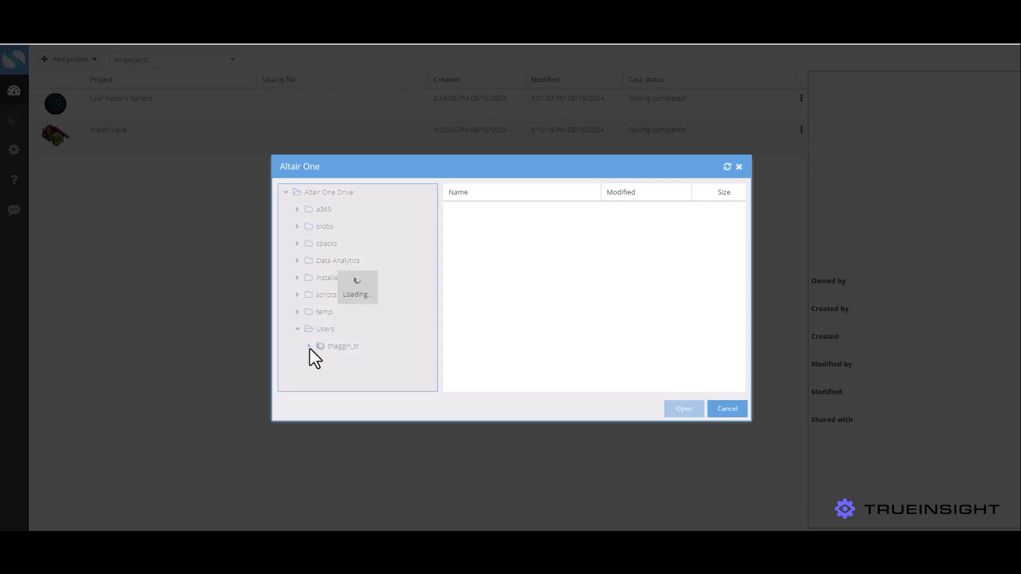
{"action": "left_click", "coordinate": [309, 346]}
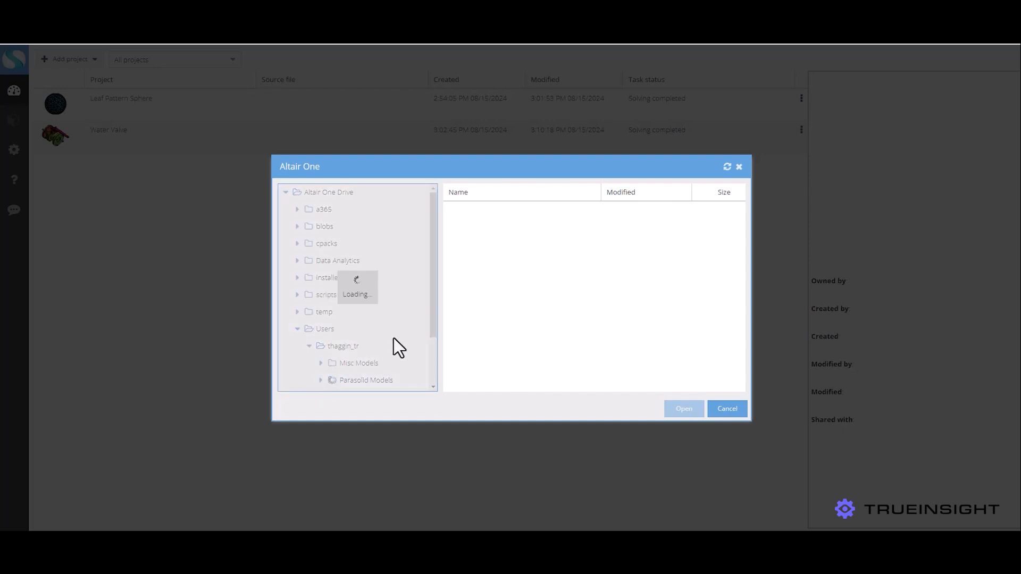
{"action": "left_click", "coordinate": [365, 380]}
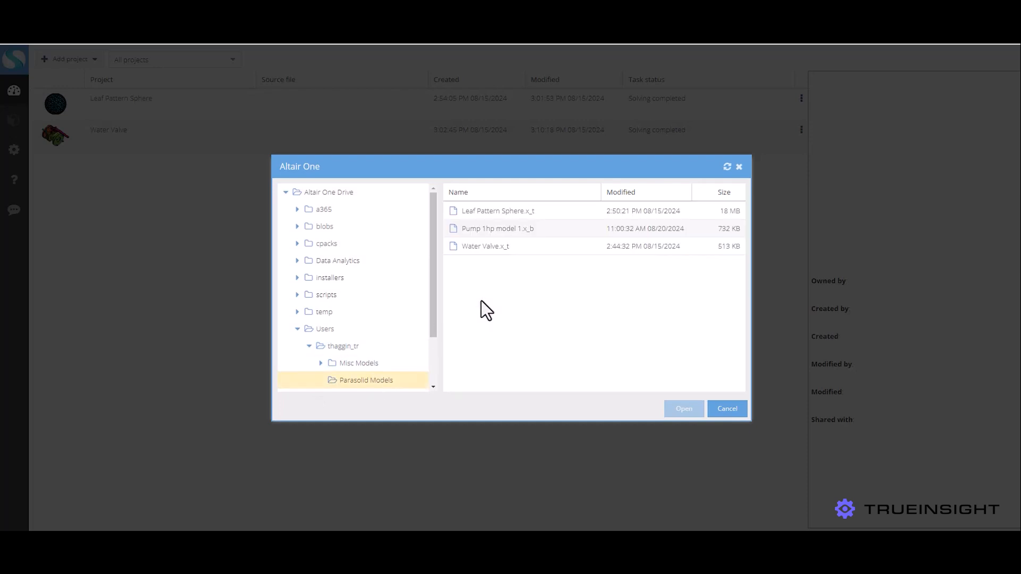
{"action": "left_click", "coordinate": [497, 229]}
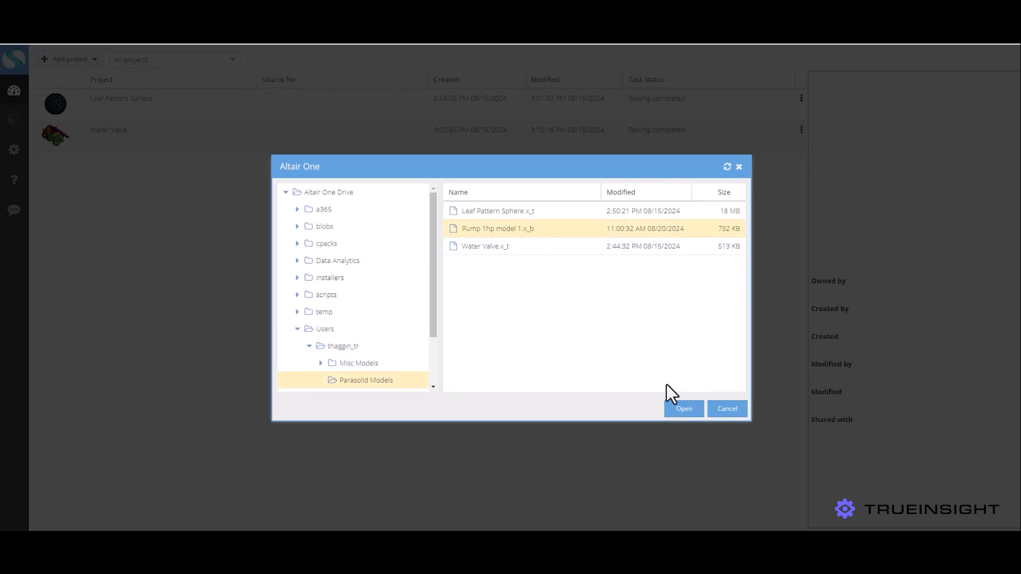
{"action": "left_click", "coordinate": [683, 409]}
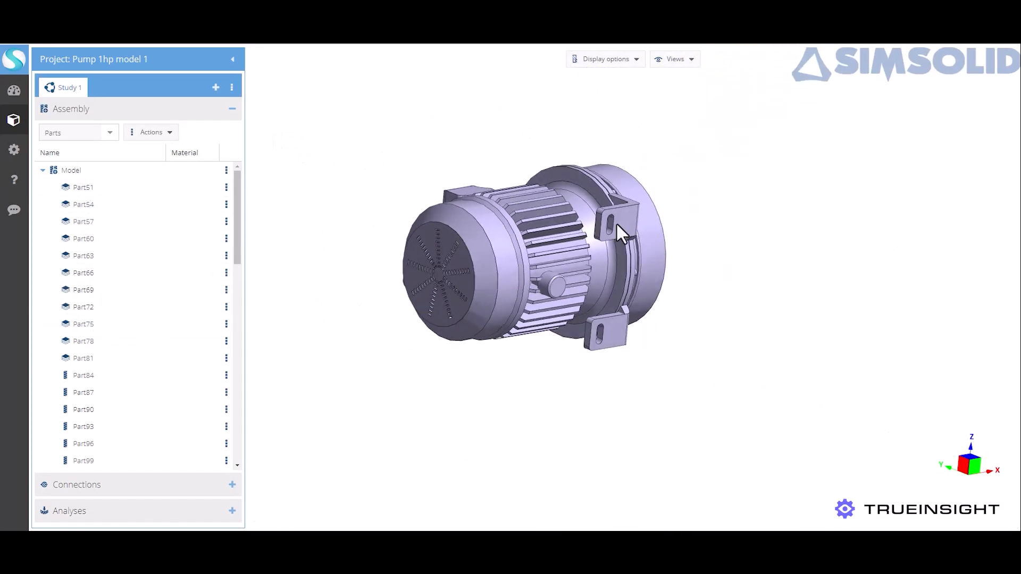
- Rotate the loaded pump assembly to inspect it
{"action": "left_click_drag", "start_coordinate": [619, 234], "coordinate": [674, 185]}
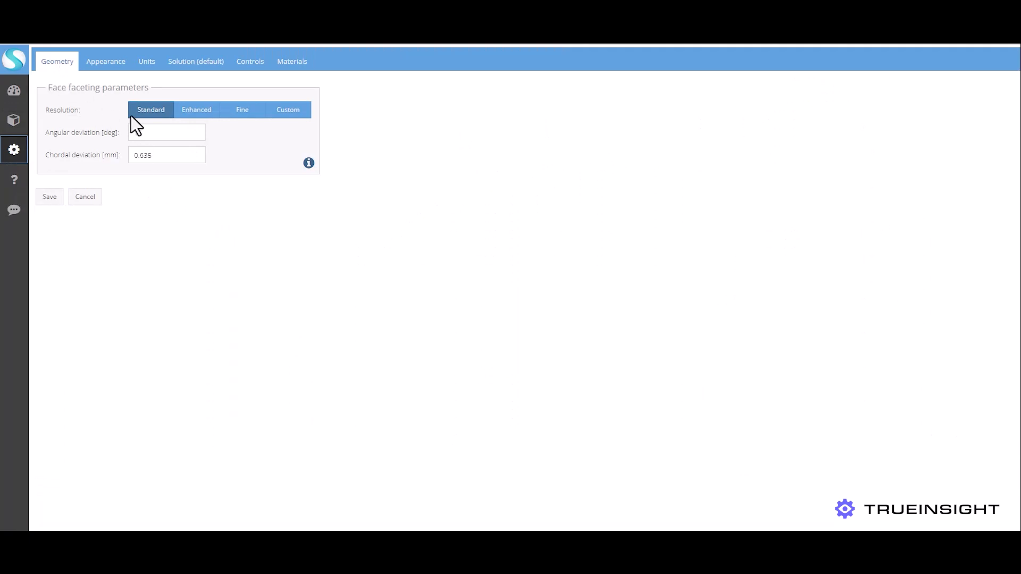
- Review Appearance, Units and Solution settings and switch navigation to Onshape-style controls
{"action": "left_click", "coordinate": [105, 61]}
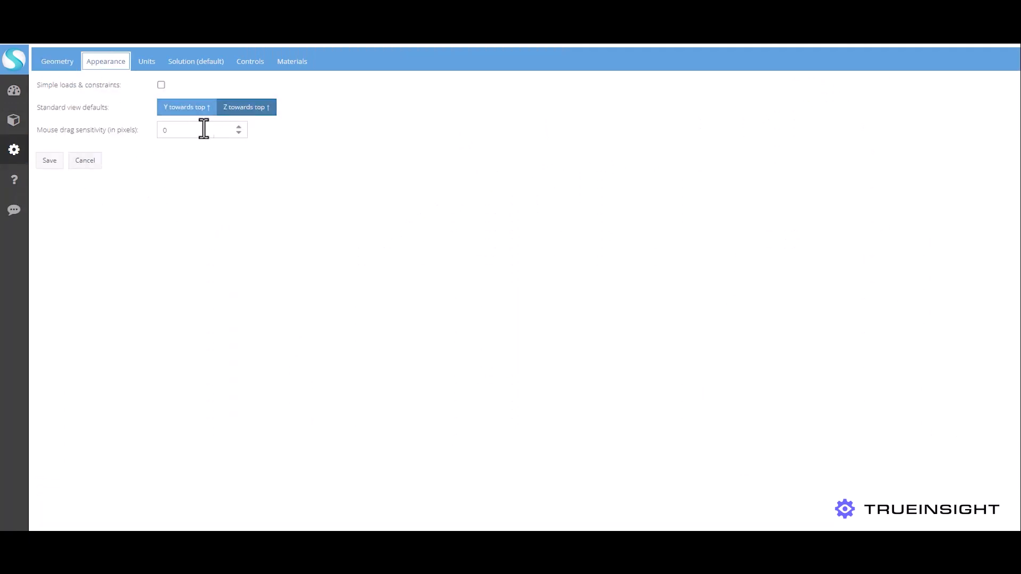
{"action": "left_click", "coordinate": [145, 61]}
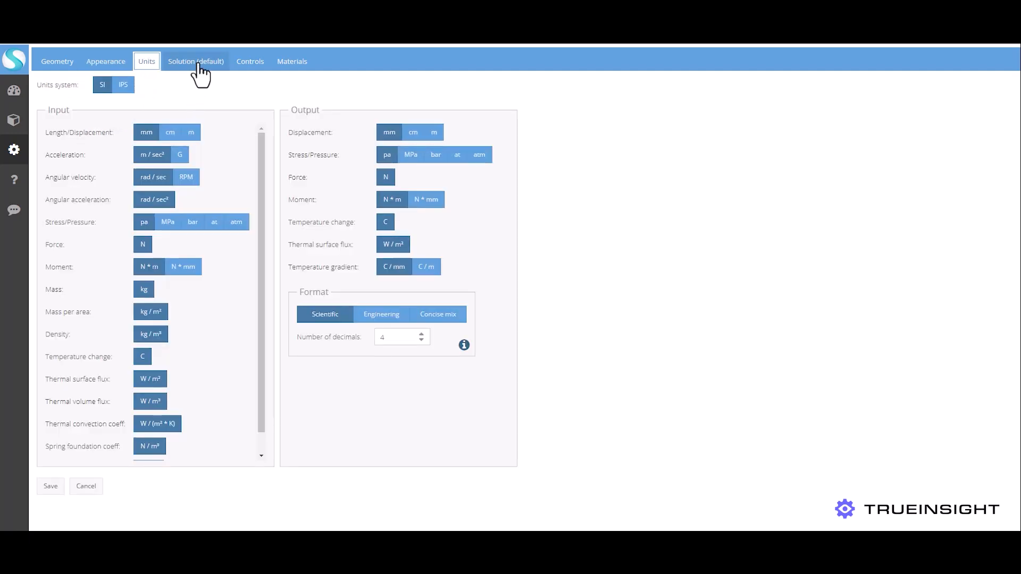
{"action": "left_click", "coordinate": [195, 61]}
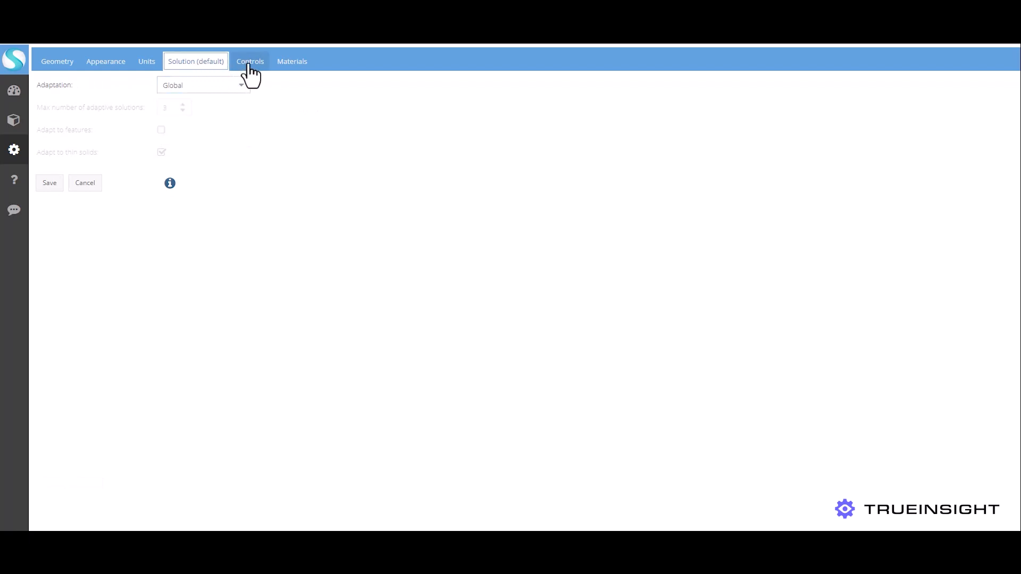
{"action": "left_click", "coordinate": [250, 61]}
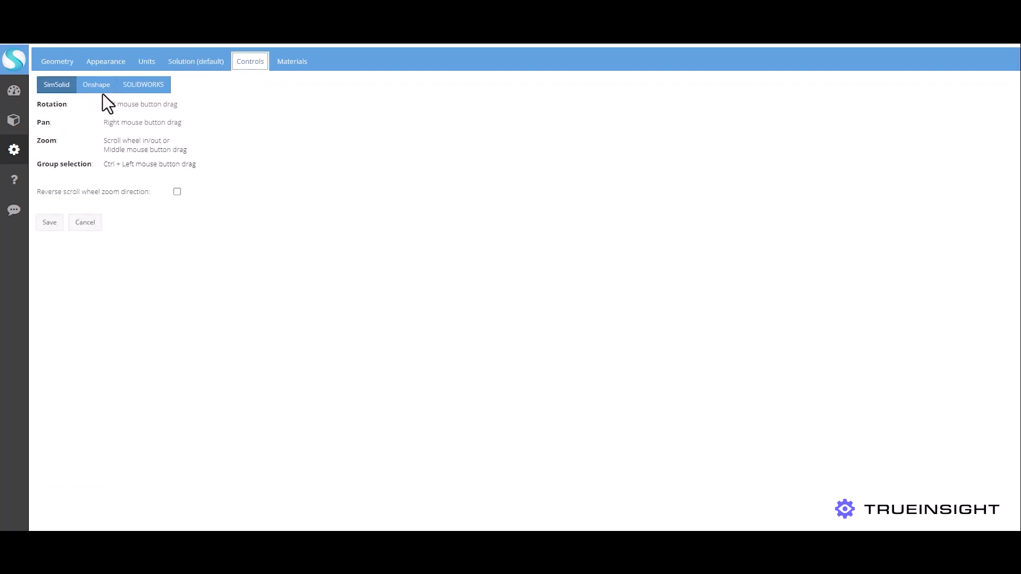
{"action": "left_click", "coordinate": [143, 84]}
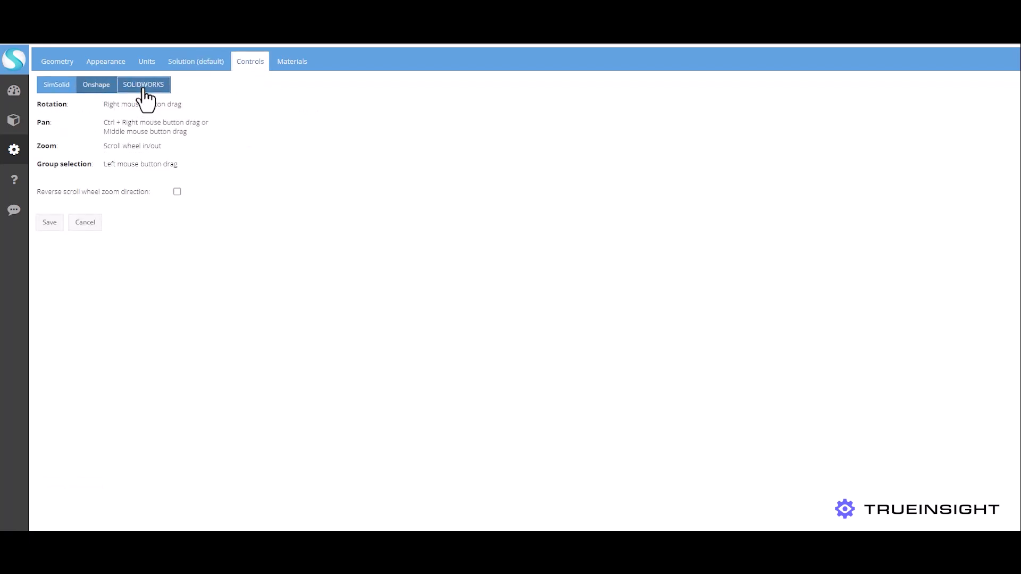
- View the Standard Generic Materials Steel properties, then return to the pump model
{"action": "left_click", "coordinate": [292, 60]}
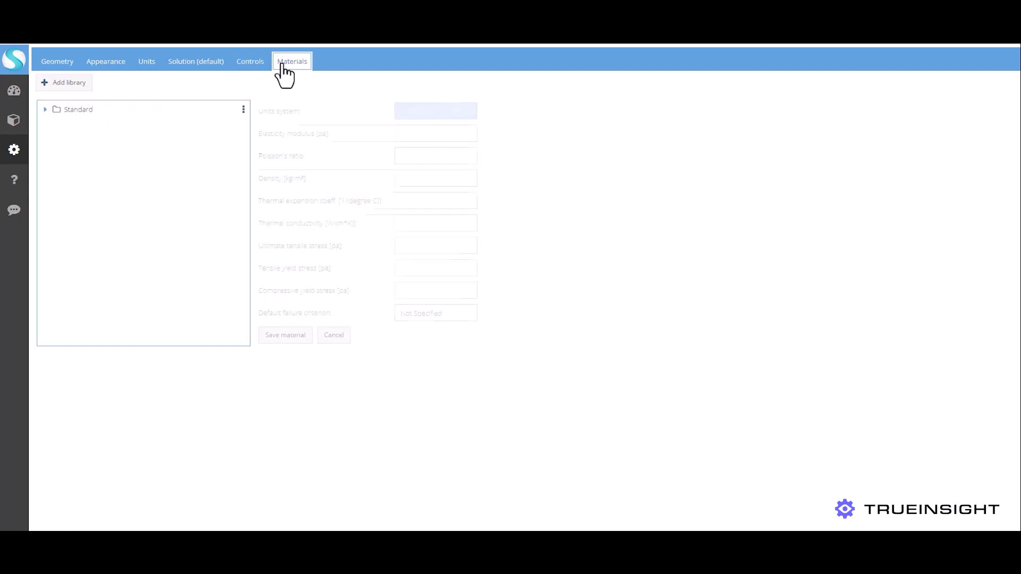
{"action": "left_click", "coordinate": [44, 109]}
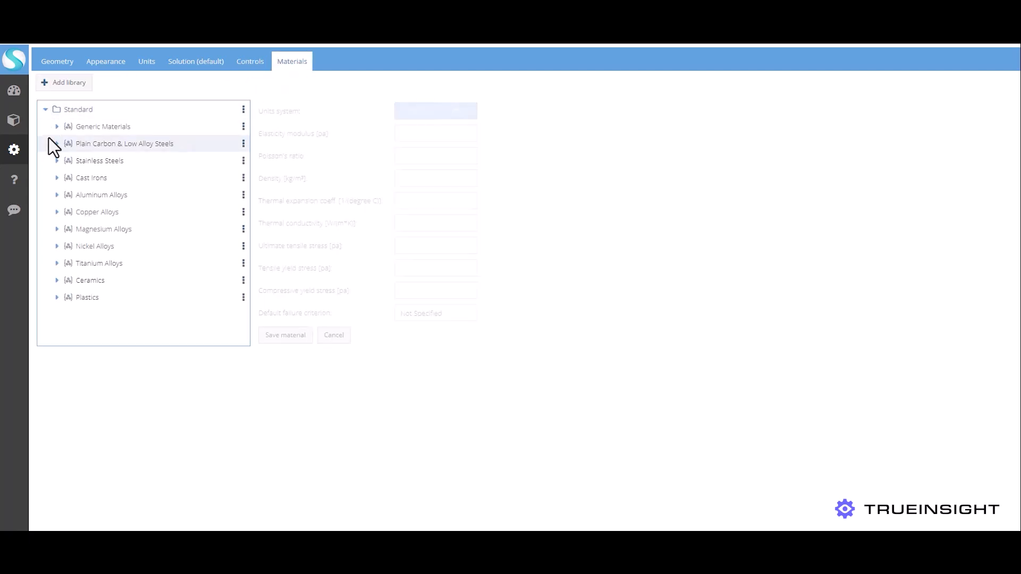
{"action": "left_click", "coordinate": [57, 127]}
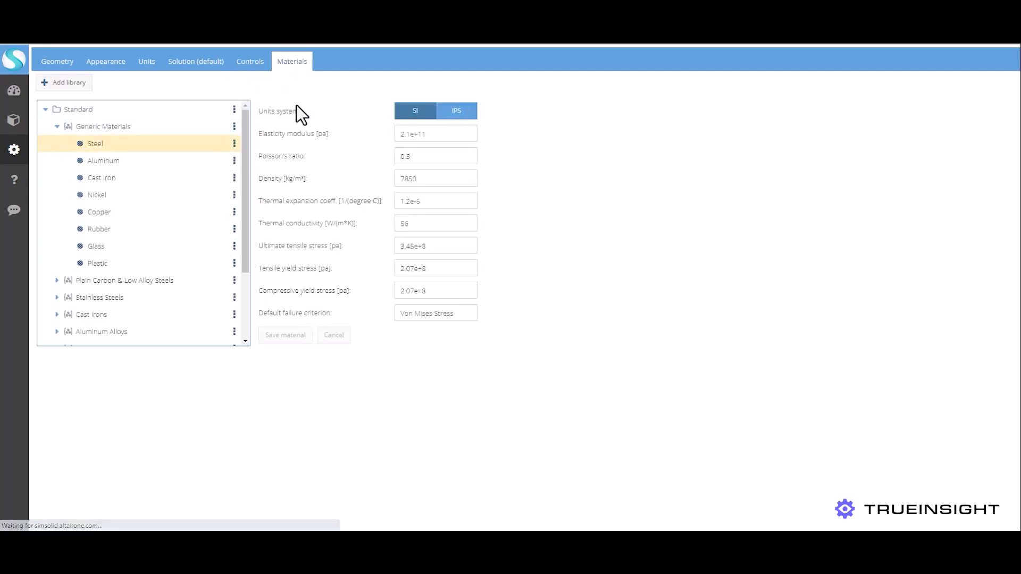
{"action": "left_click", "coordinate": [57, 61]}
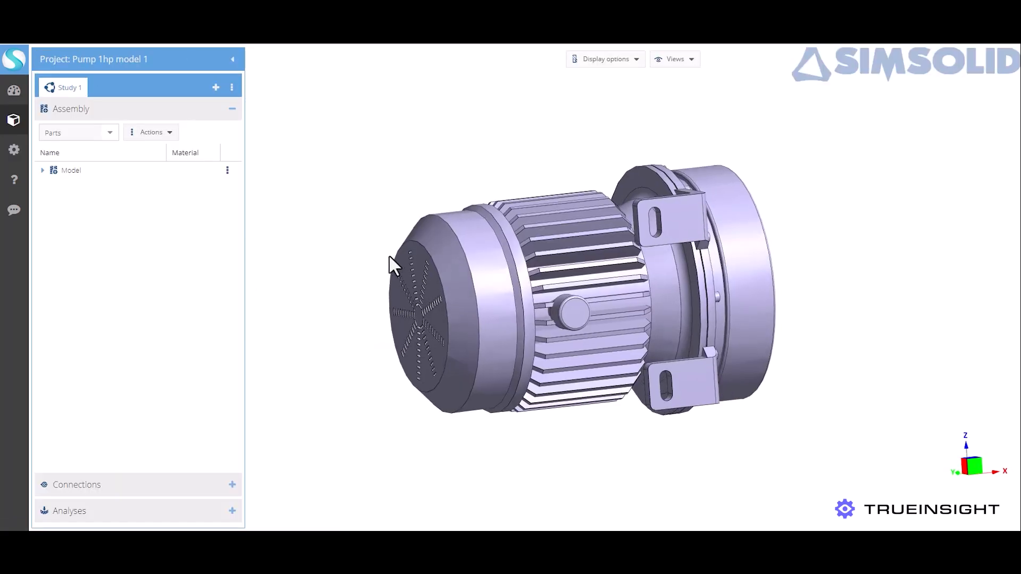
- Enable zoom-to-selection and random part colours in Display options, leaving translucency off
{"action": "left_click_drag", "start_coordinate": [391, 267], "coordinate": [609, 134]}
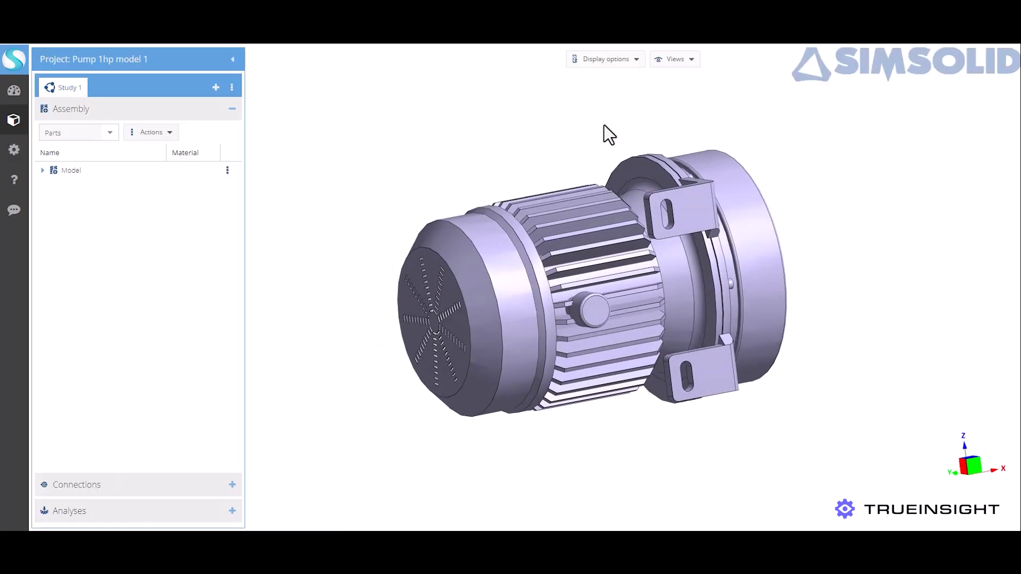
{"action": "left_click", "coordinate": [604, 58]}
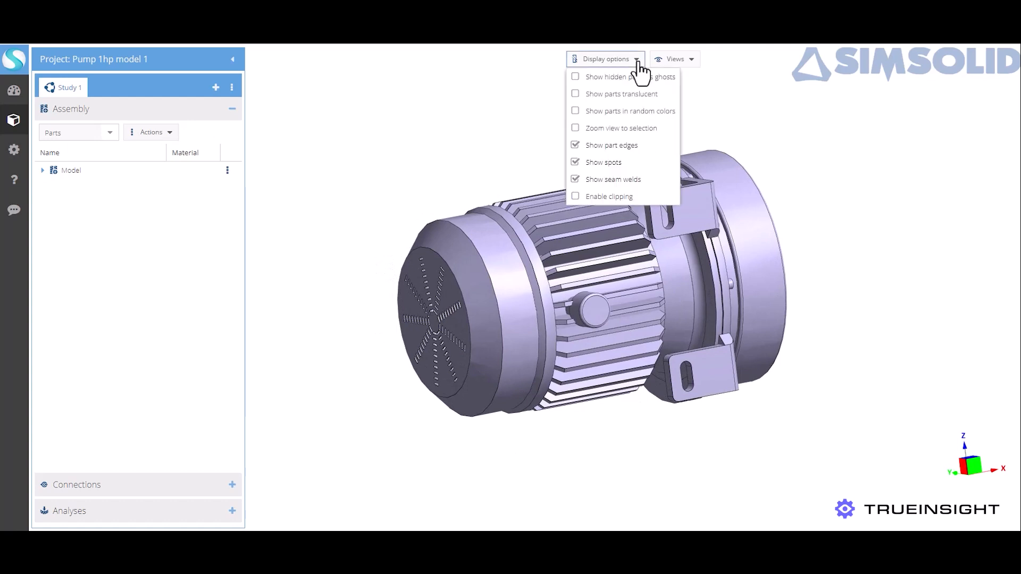
{"action": "left_click", "coordinate": [574, 127]}
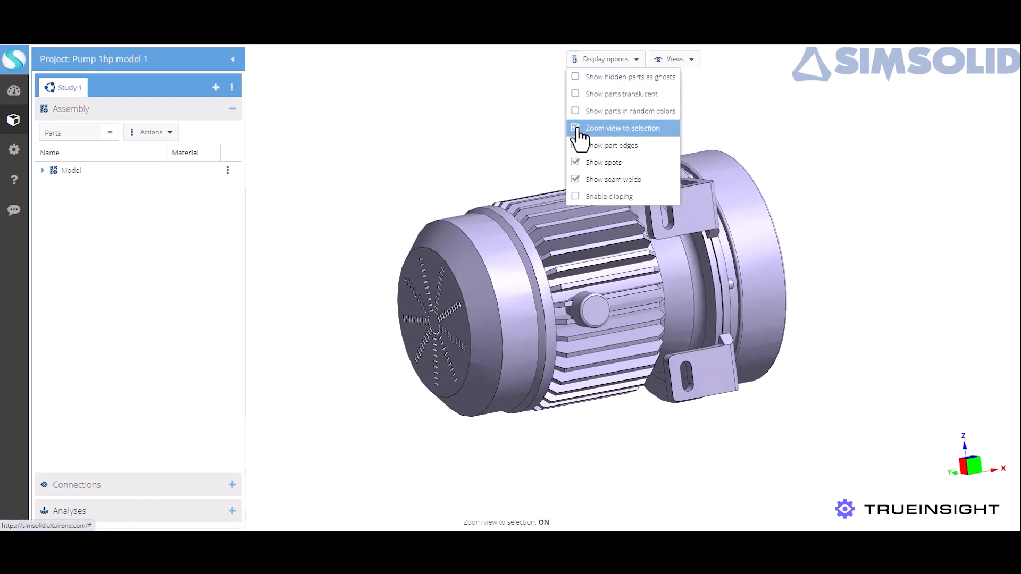
{"action": "left_click", "coordinate": [575, 111]}
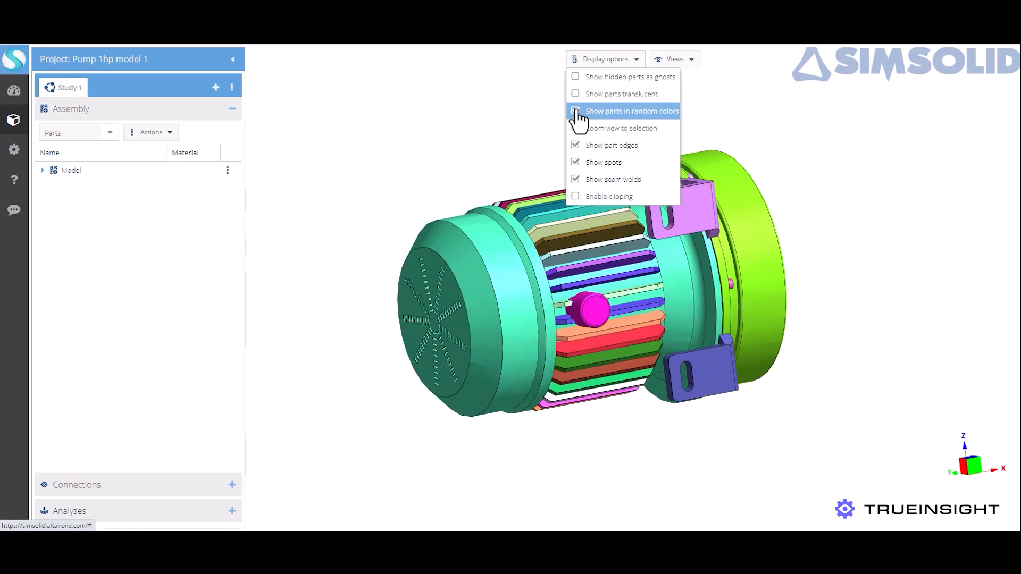
{"action": "left_click", "coordinate": [575, 93]}
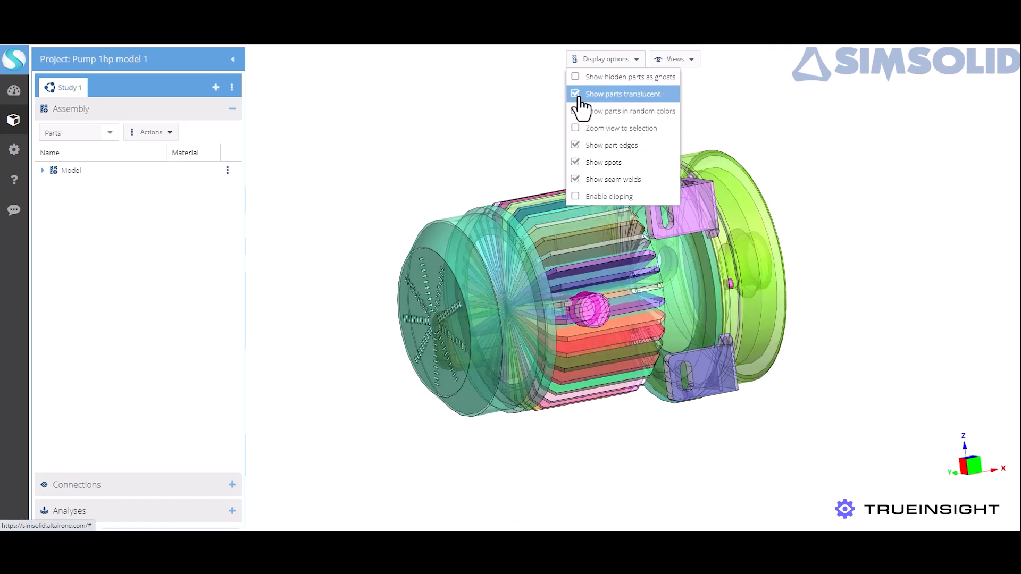
{"action": "left_click", "coordinate": [575, 93]}
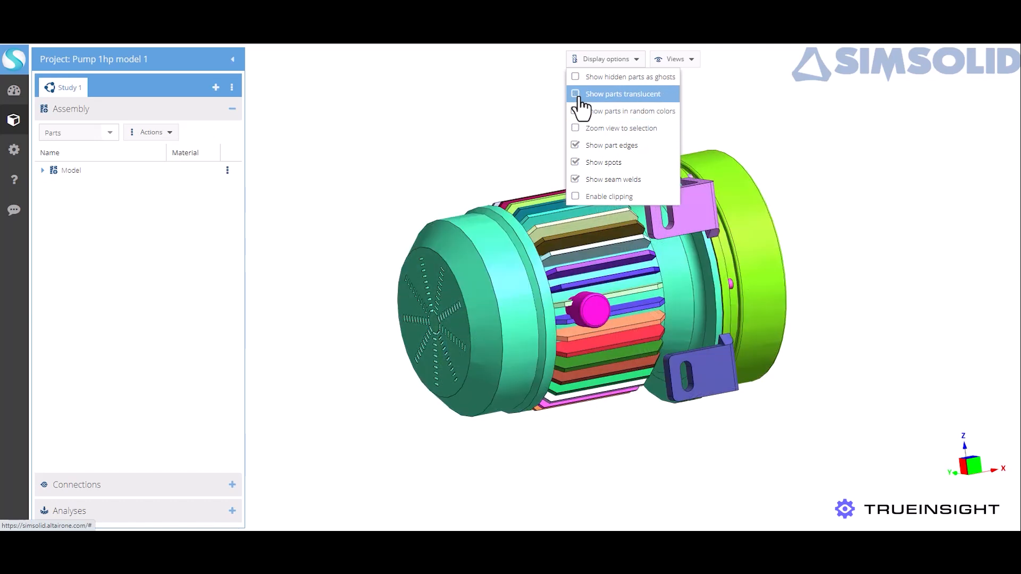
{"action": "left_click", "coordinate": [576, 110]}
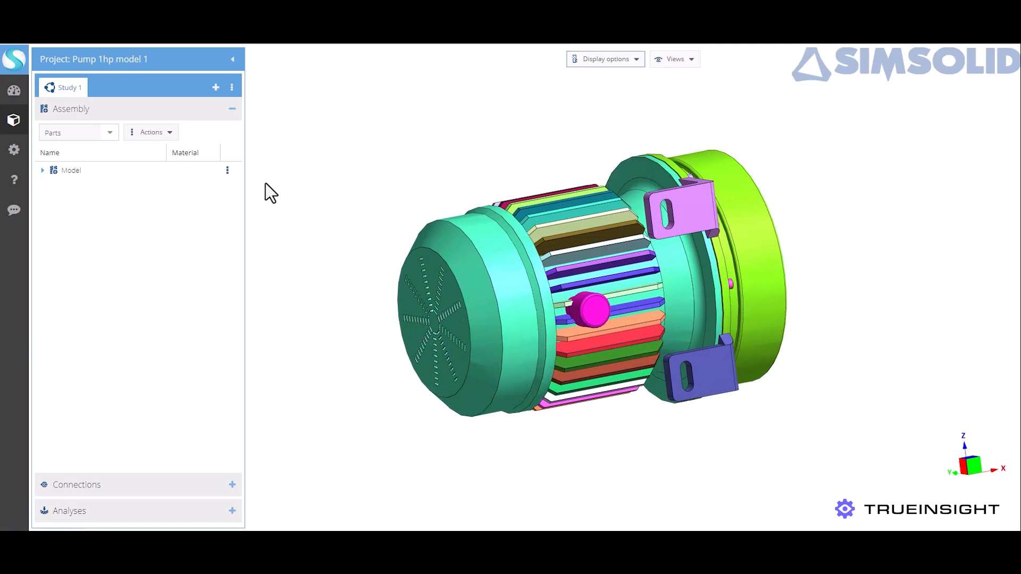
- Browse the Model's material library without applying one, then expand Connections
{"action": "right_click", "coordinate": [71, 170]}
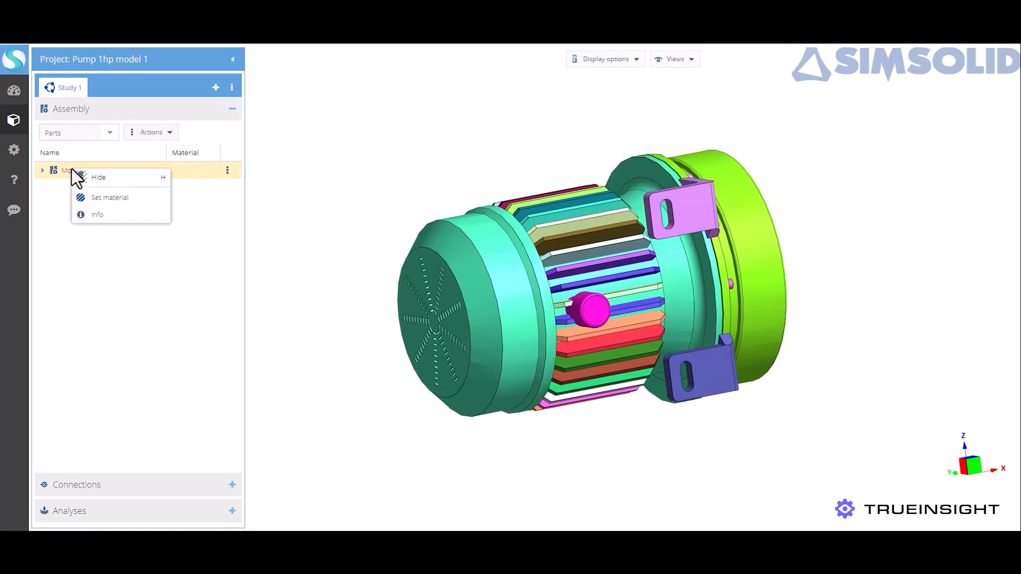
{"action": "left_click", "coordinate": [110, 197]}
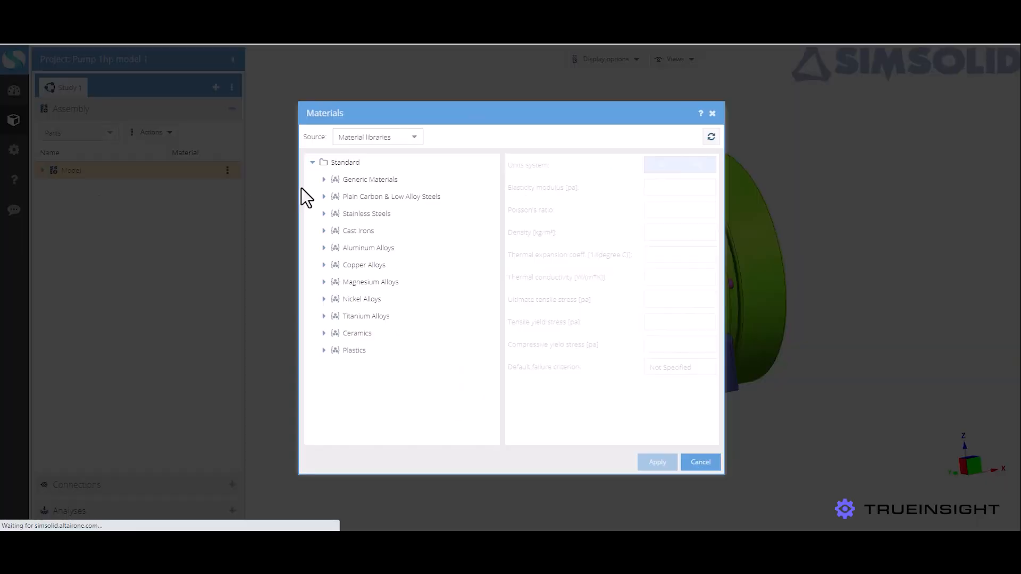
{"action": "left_click", "coordinate": [700, 462]}
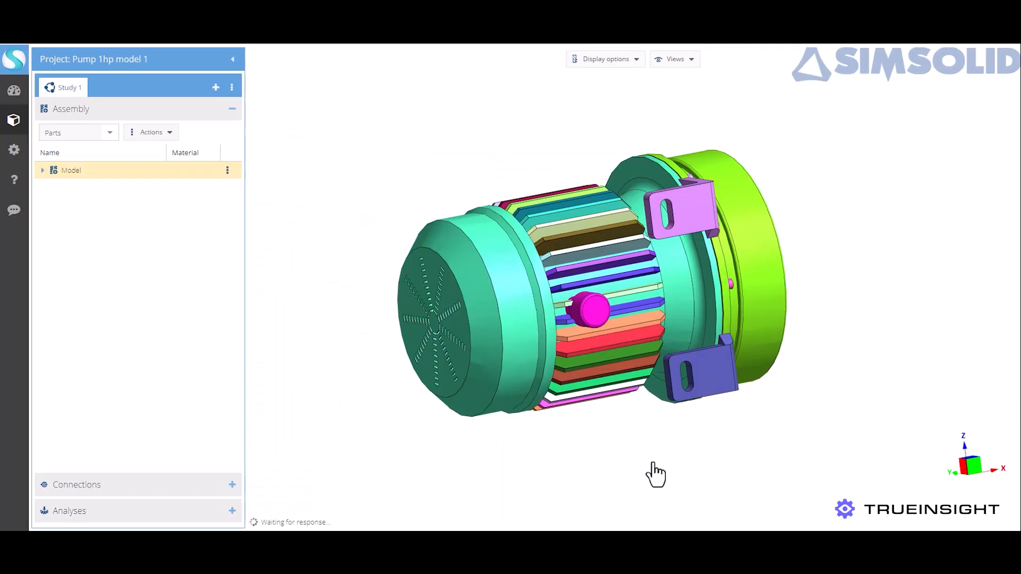
{"action": "left_click", "coordinate": [41, 170]}
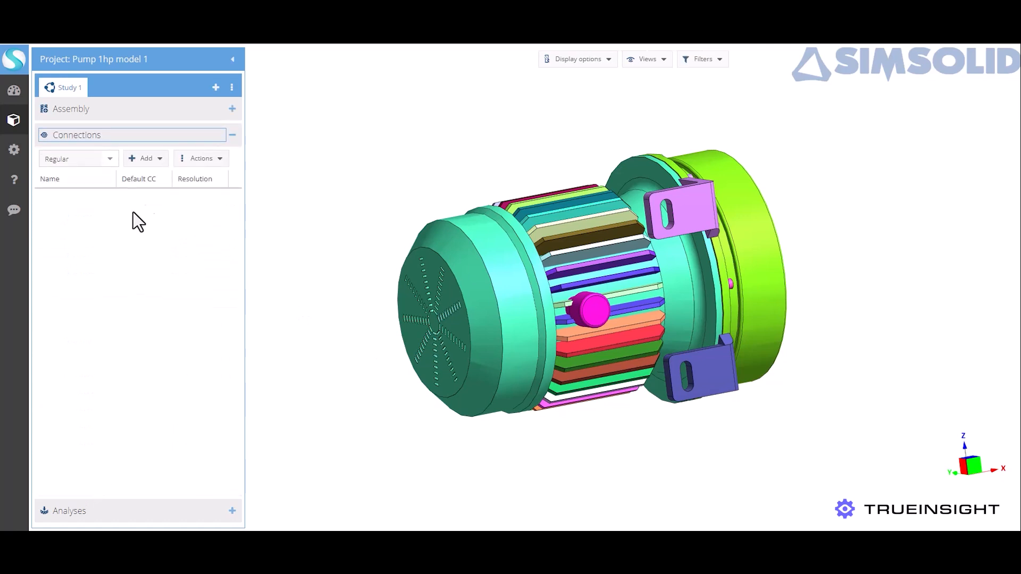
- Generate automatic bonded connections using the default tolerances
{"action": "left_click", "coordinate": [144, 158]}
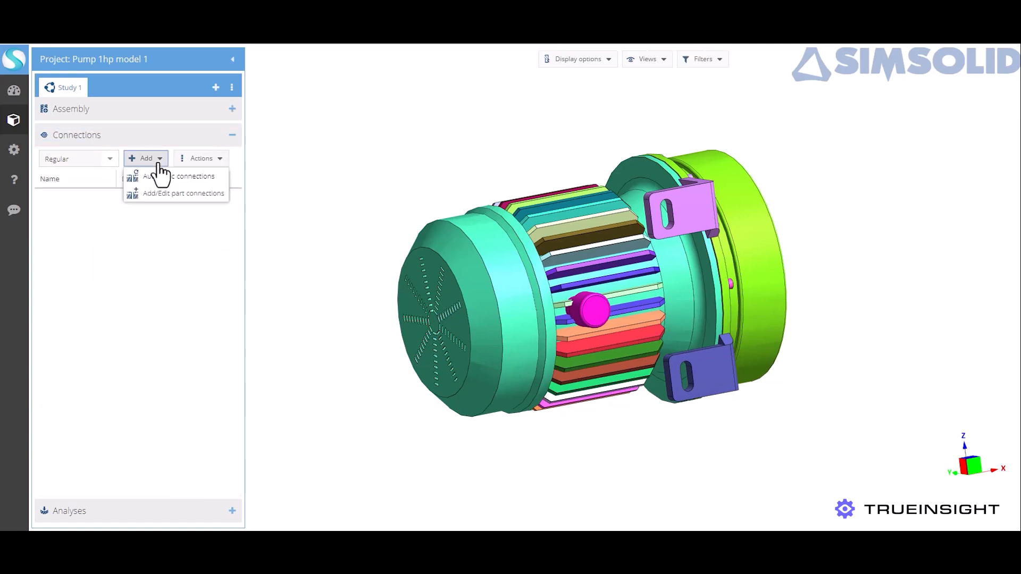
{"action": "left_click", "coordinate": [187, 177]}
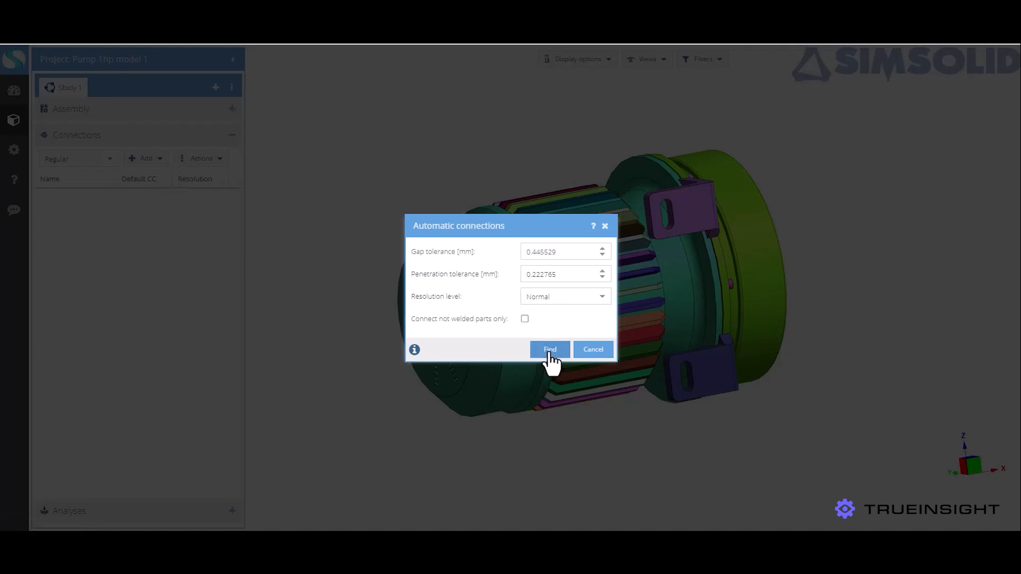
{"action": "left_click", "coordinate": [549, 350]}
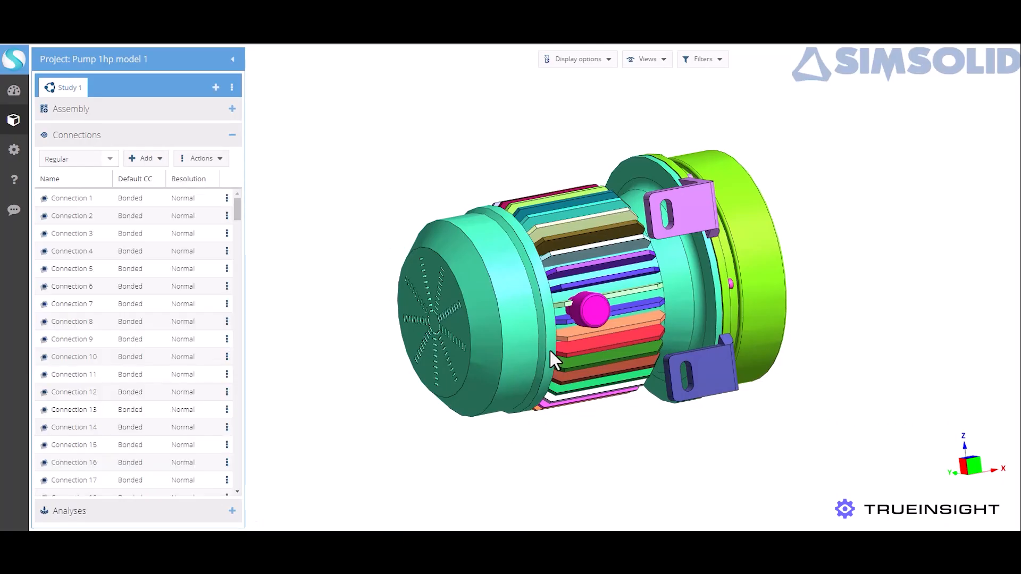
{"action": "mouse_move", "coordinate": [134, 438]}
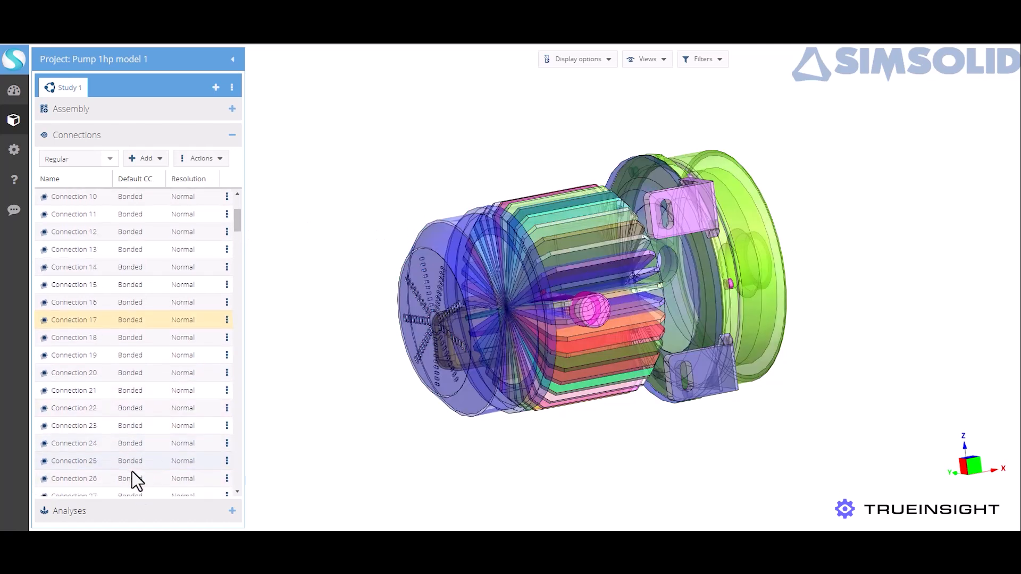
- Inspect Connection 56 on the model and expand the Analyses section
{"action": "scroll", "scroll_direction": "down", "scroll_amount": 3}
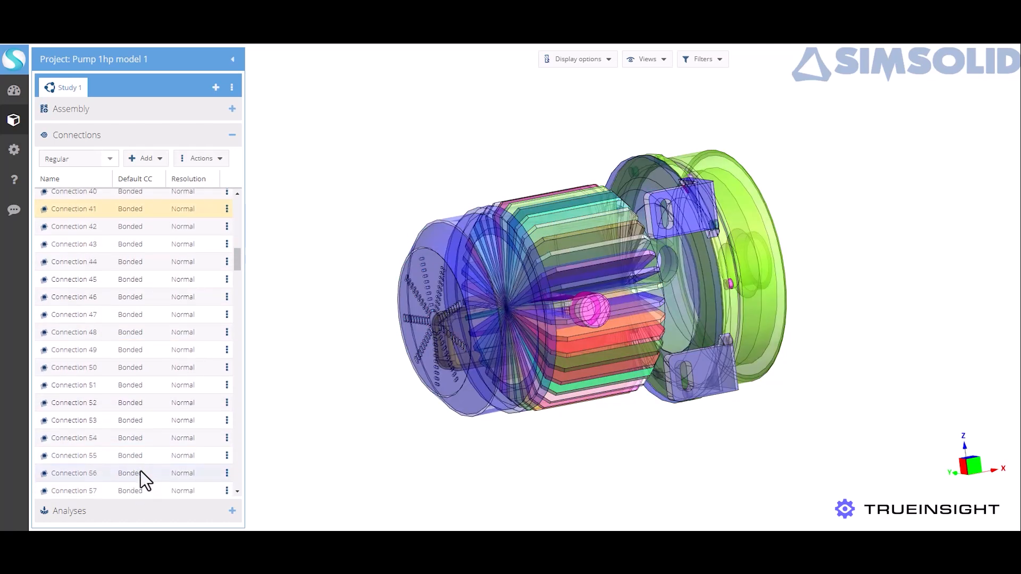
{"action": "left_click", "coordinate": [74, 473]}
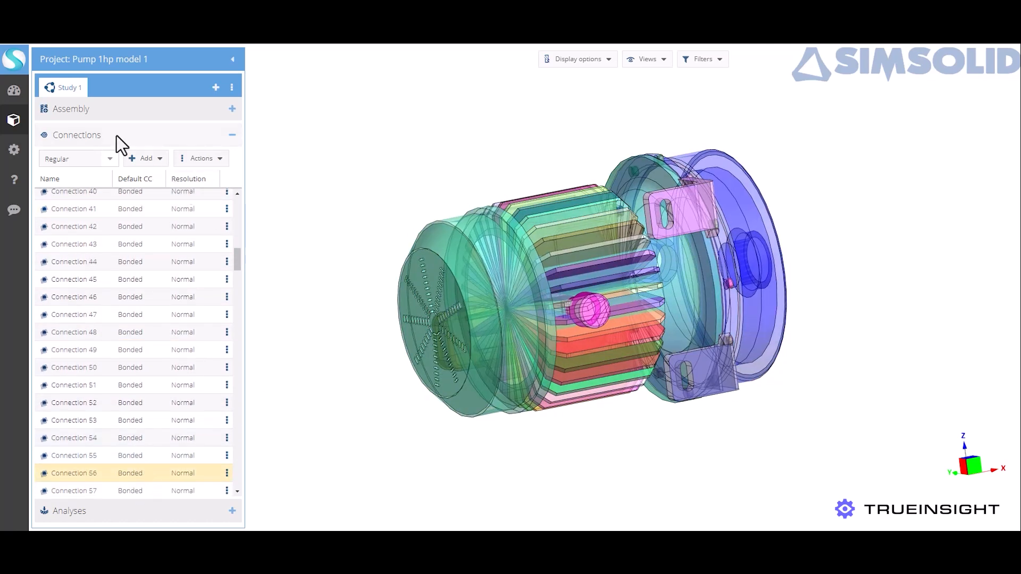
{"action": "left_click", "coordinate": [76, 134]}
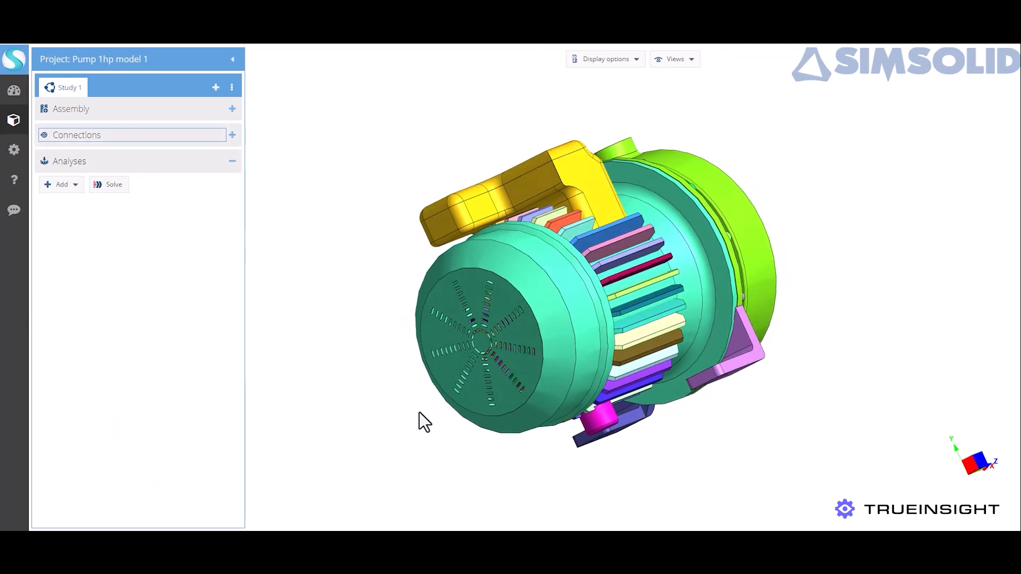
- Create a linear structural analysis with an immovable support on Part87's faces
{"action": "left_click_drag", "start_coordinate": [424, 421], "coordinate": [473, 447]}
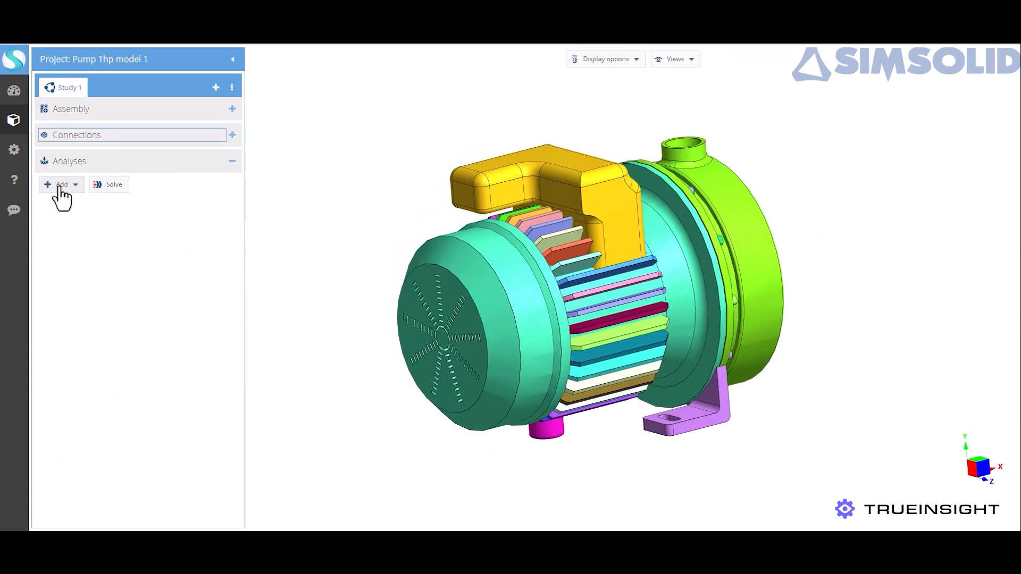
{"action": "left_click", "coordinate": [113, 185]}
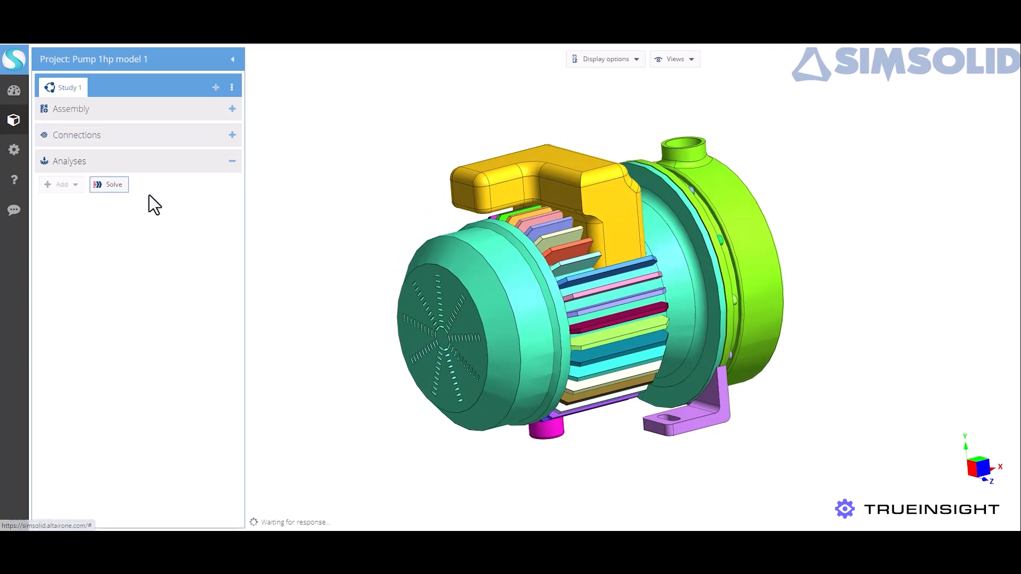
{"action": "left_click", "coordinate": [234, 223]}
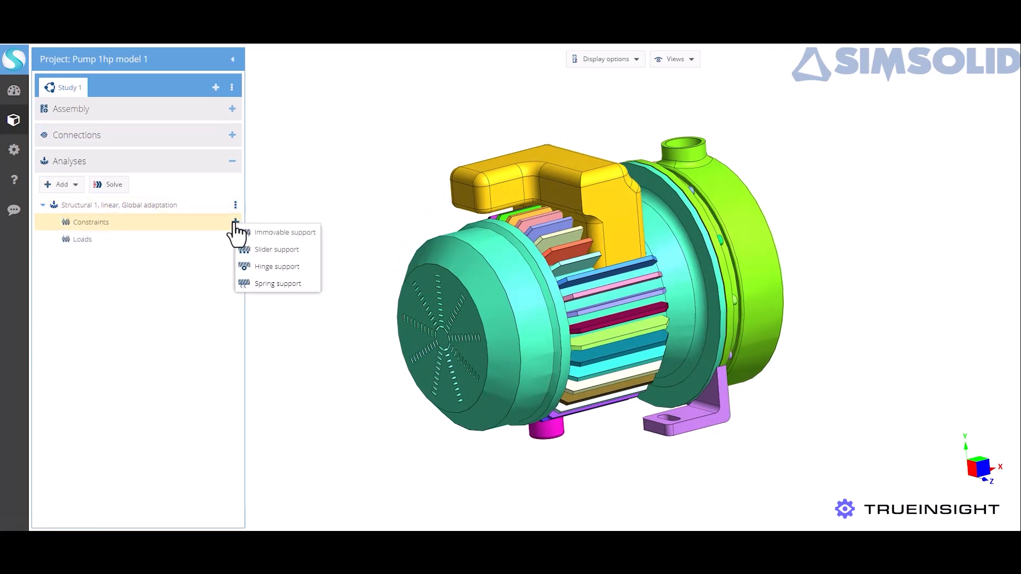
{"action": "left_click", "coordinate": [284, 232]}
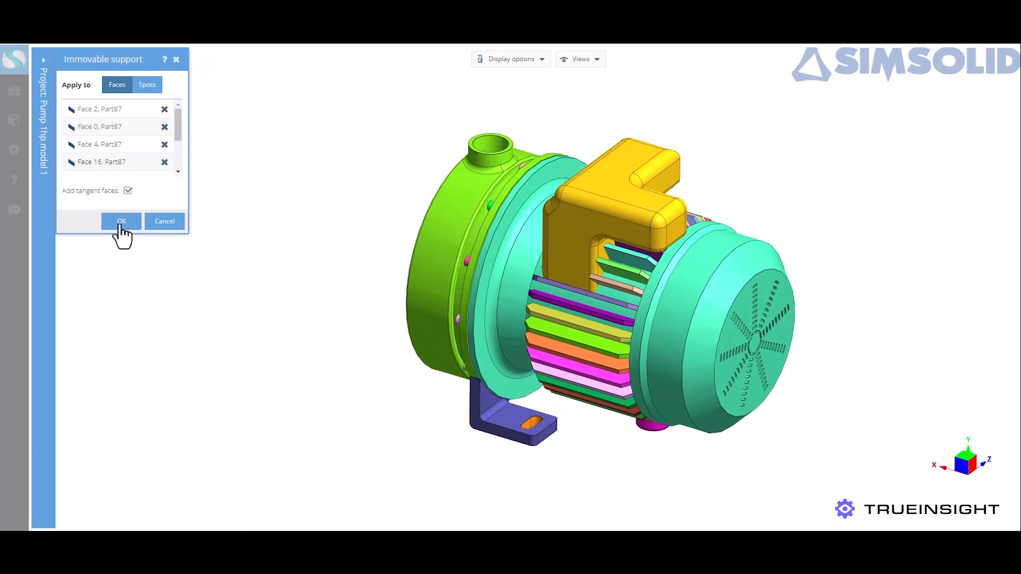
{"action": "left_click", "coordinate": [122, 222]}
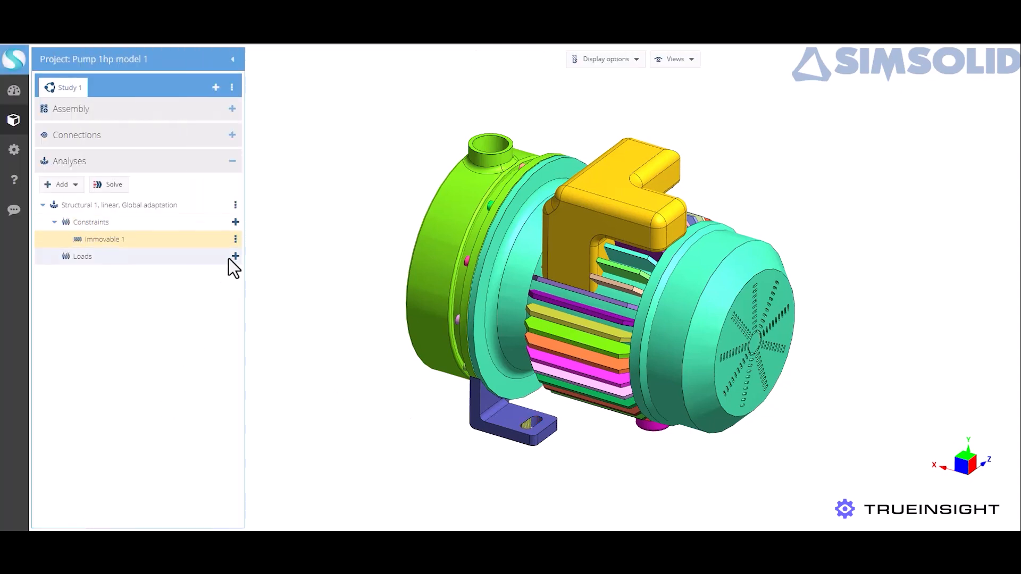
- Add a rotational inertia load to selected part Part198, reviewing its axis and acceleration
{"action": "left_click", "coordinate": [235, 256]}
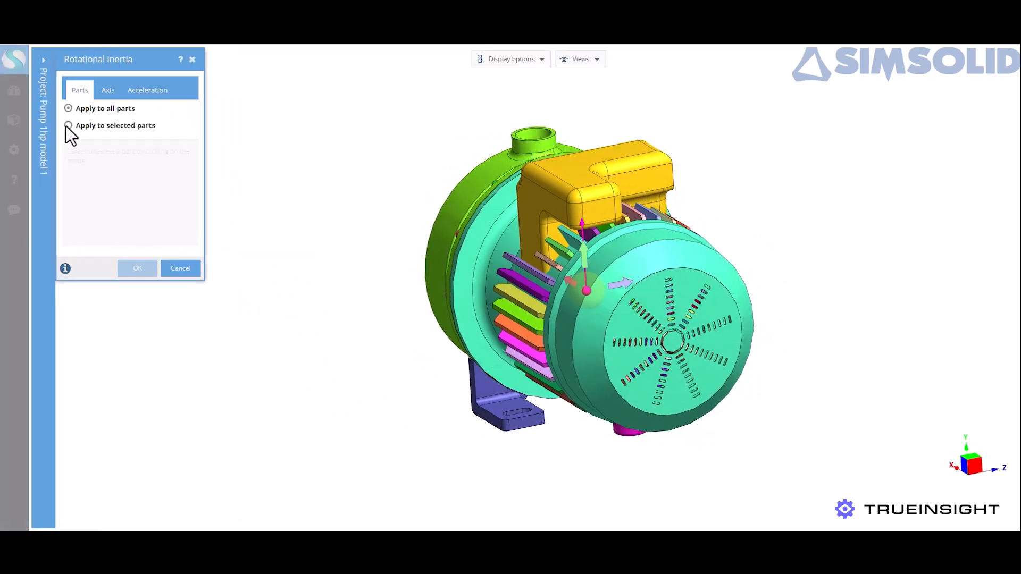
{"action": "left_click", "coordinate": [521, 351]}
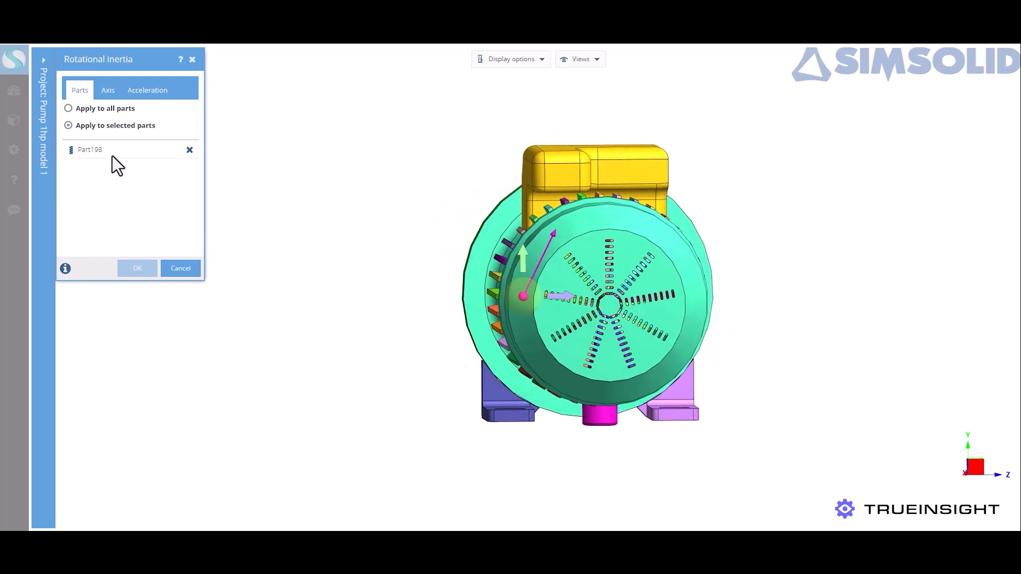
{"action": "left_click", "coordinate": [108, 89]}
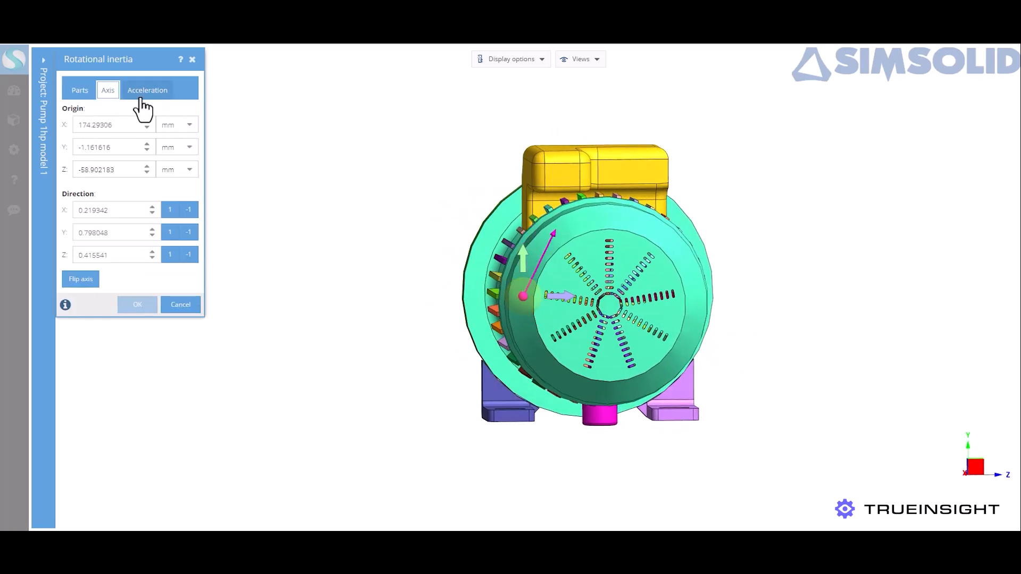
{"action": "left_click", "coordinate": [148, 90]}
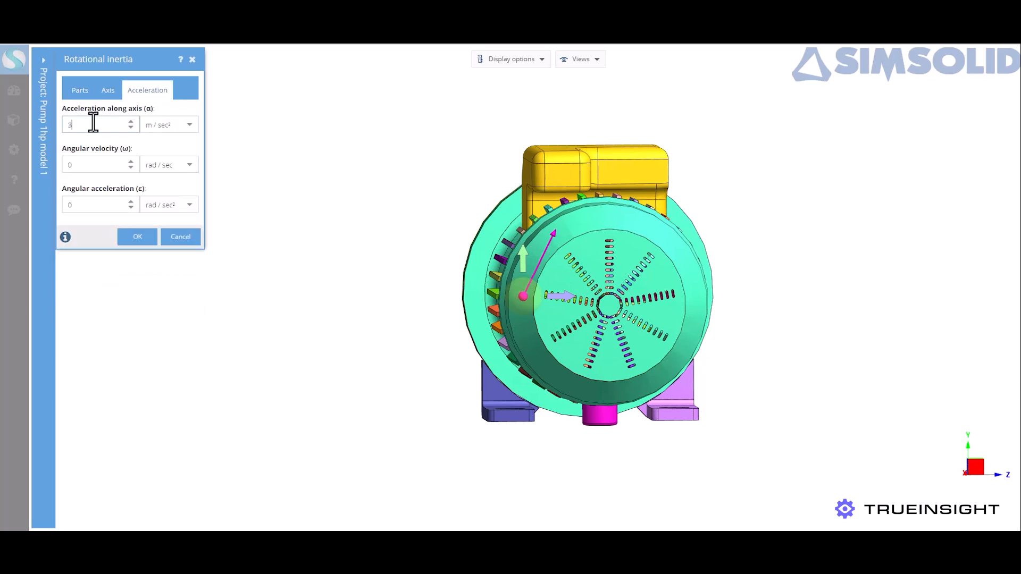
{"action": "left_click", "coordinate": [137, 236]}
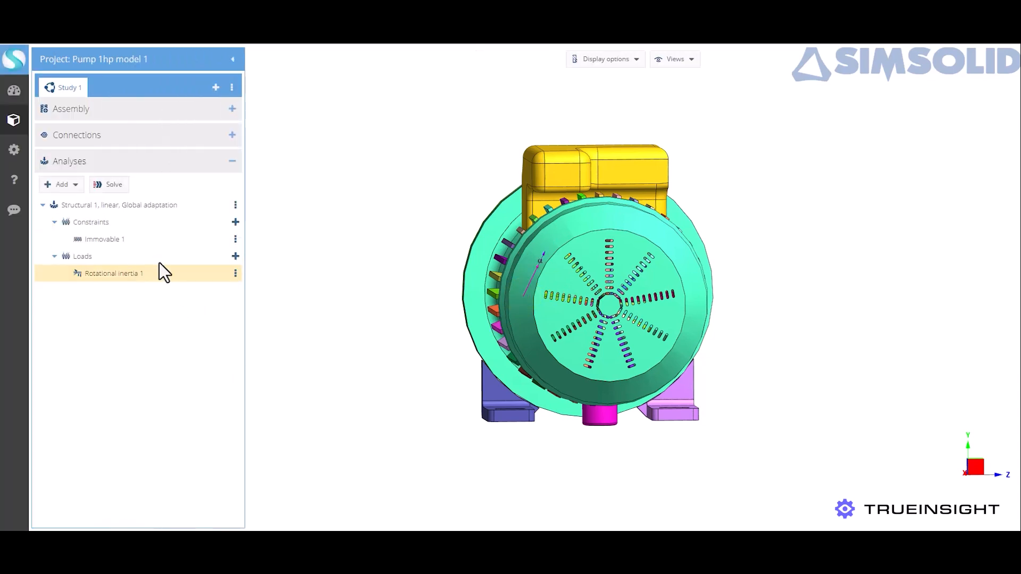
- Solve all analyses to get the displacement magnitude plot on the pump
{"action": "left_click", "coordinate": [109, 185]}
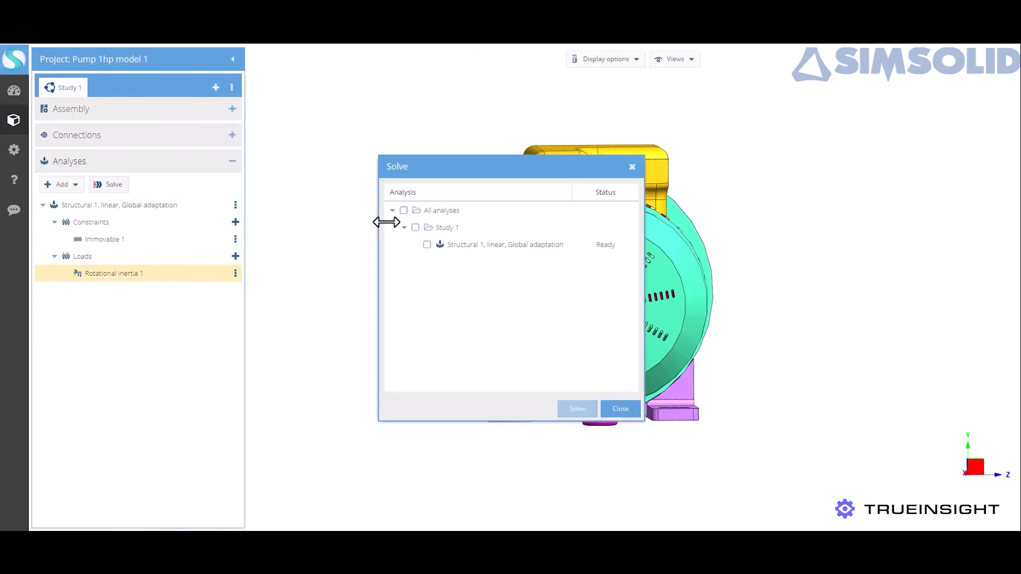
{"action": "left_click", "coordinate": [576, 409]}
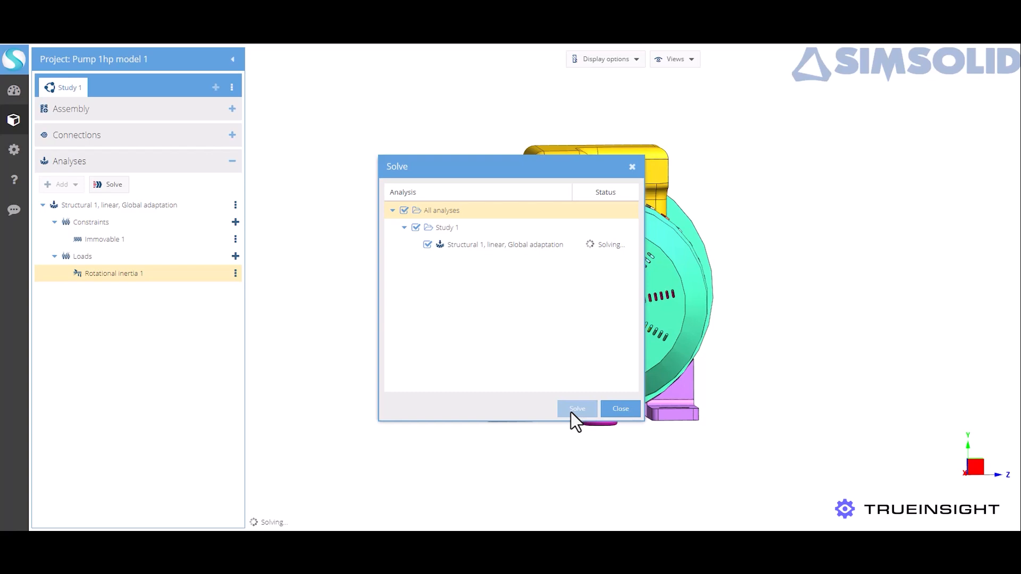
{"action": "left_click", "coordinate": [576, 409]}
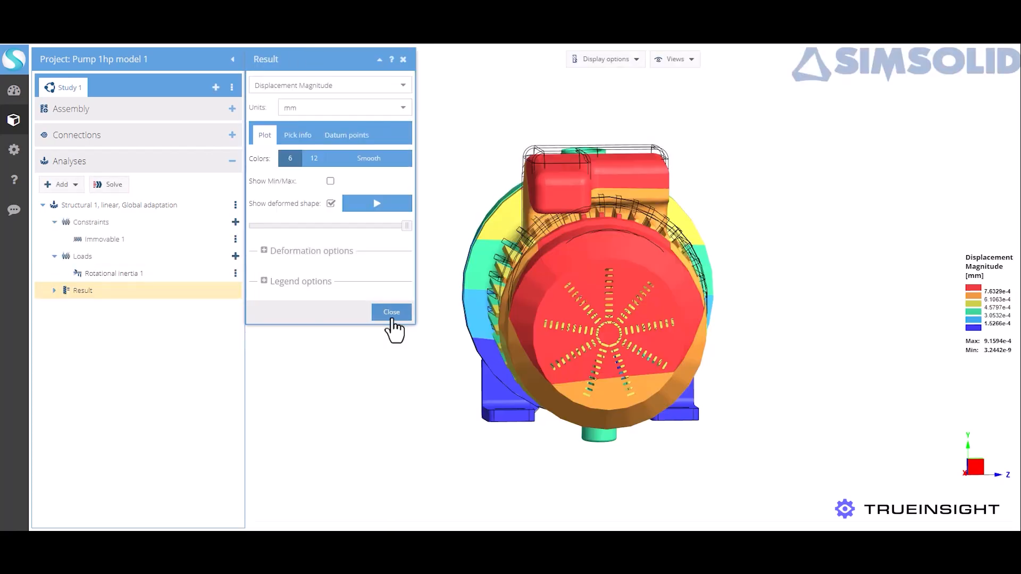
- Switch the result plot to smooth colours showing Von Mises Stress
{"action": "left_click", "coordinate": [391, 312]}
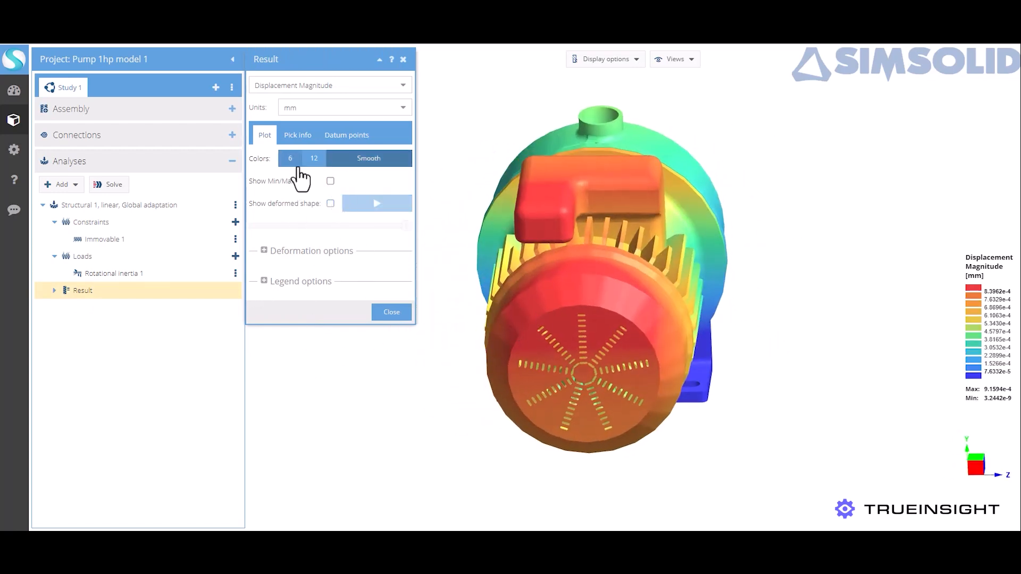
{"action": "left_click", "coordinate": [329, 85]}
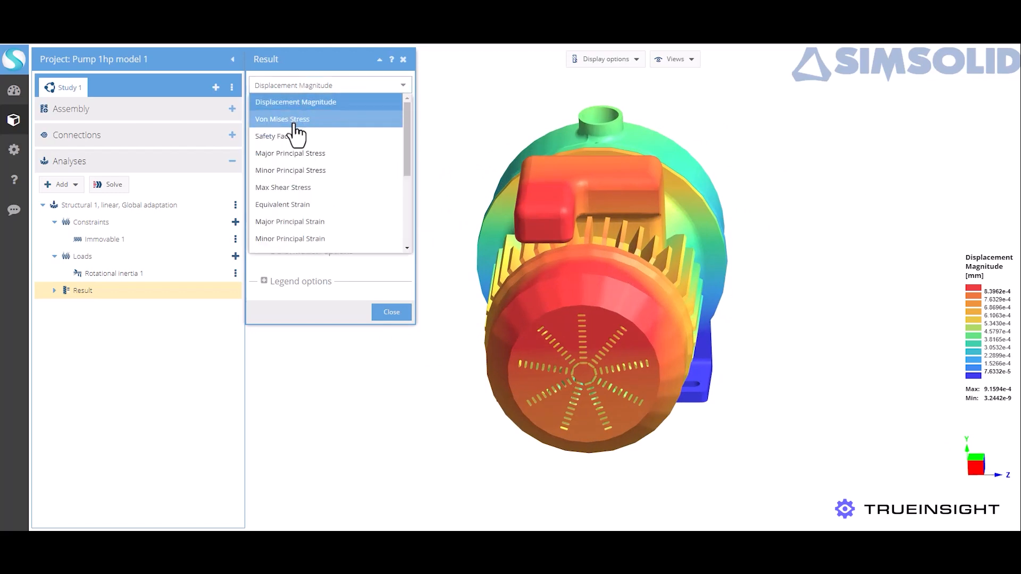
{"action": "left_click", "coordinate": [282, 119]}
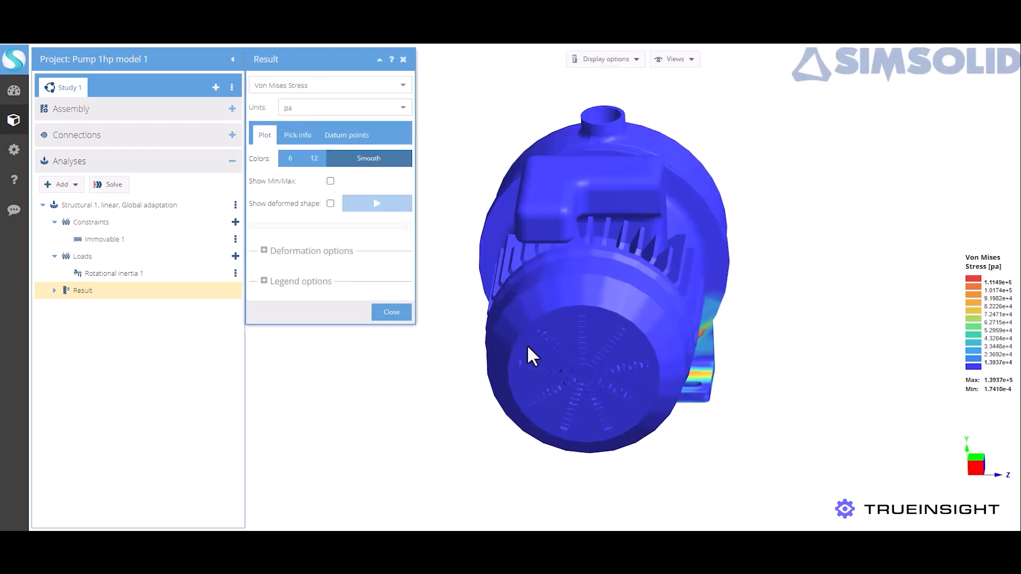
- Show the animated deformed shape, viewing the stressed bracket
{"action": "left_click_drag", "start_coordinate": [531, 355], "coordinate": [658, 391]}
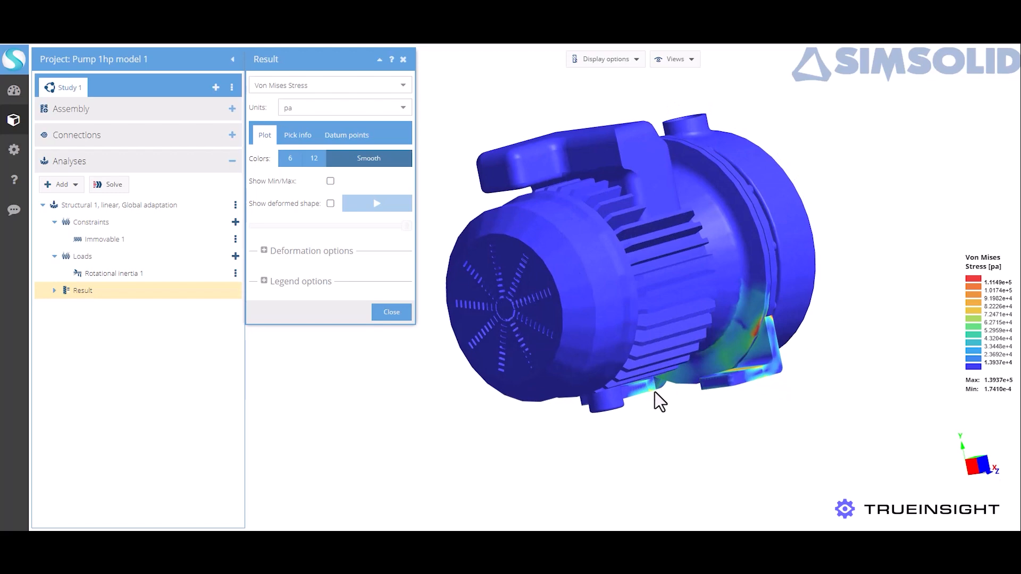
{"action": "mouse_move", "coordinate": [358, 231]}
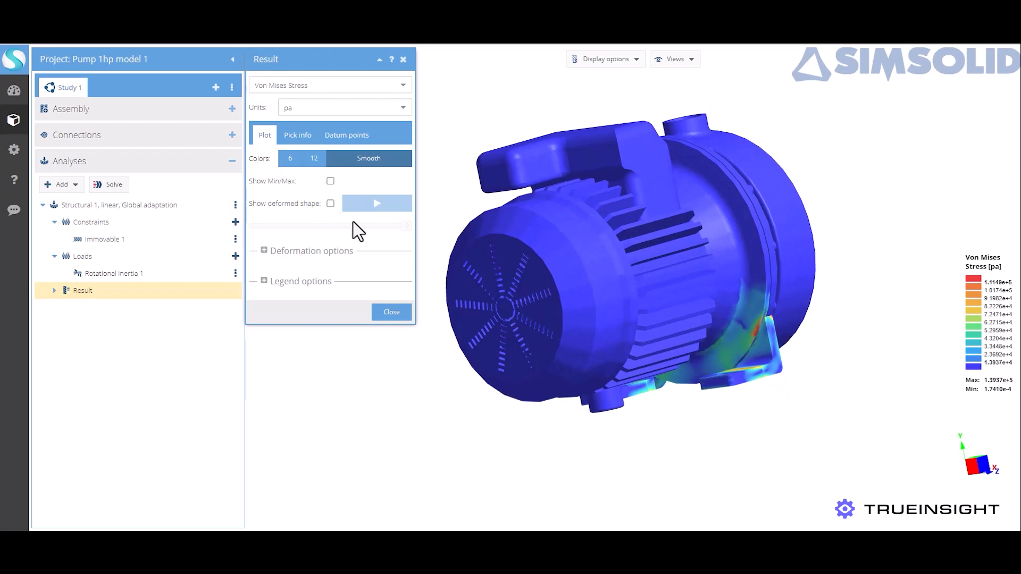
{"action": "left_click", "coordinate": [330, 203]}
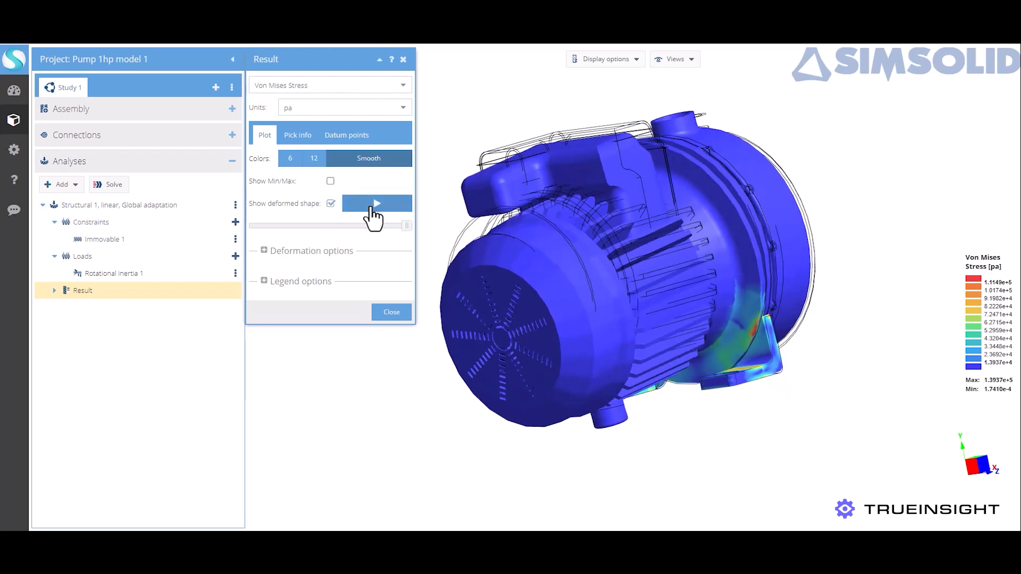
{"action": "left_click", "coordinate": [377, 203]}
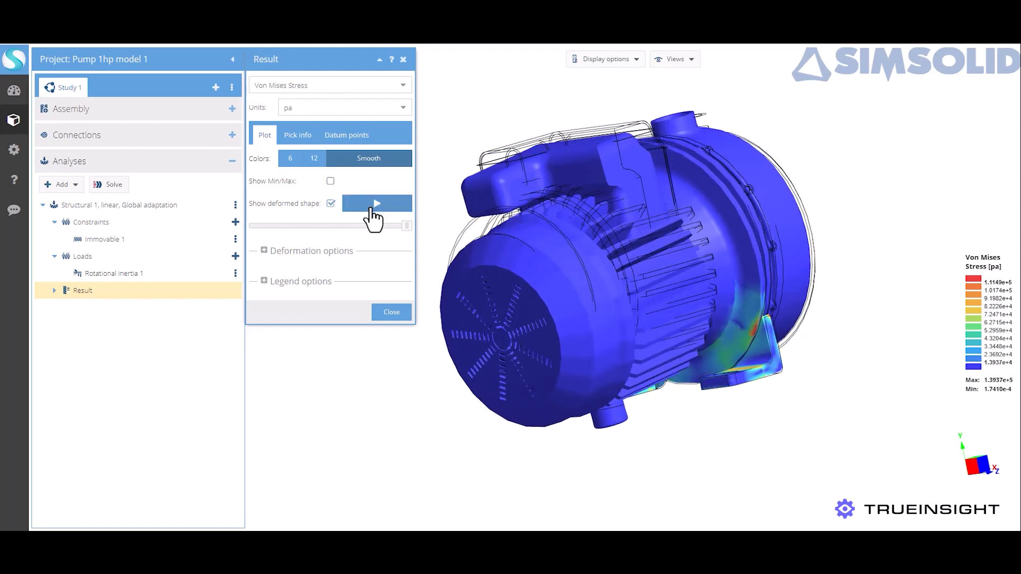
- Probe the bracket stress (1.03e5 Pa), then close the stress plot
{"action": "left_click", "coordinate": [296, 134]}
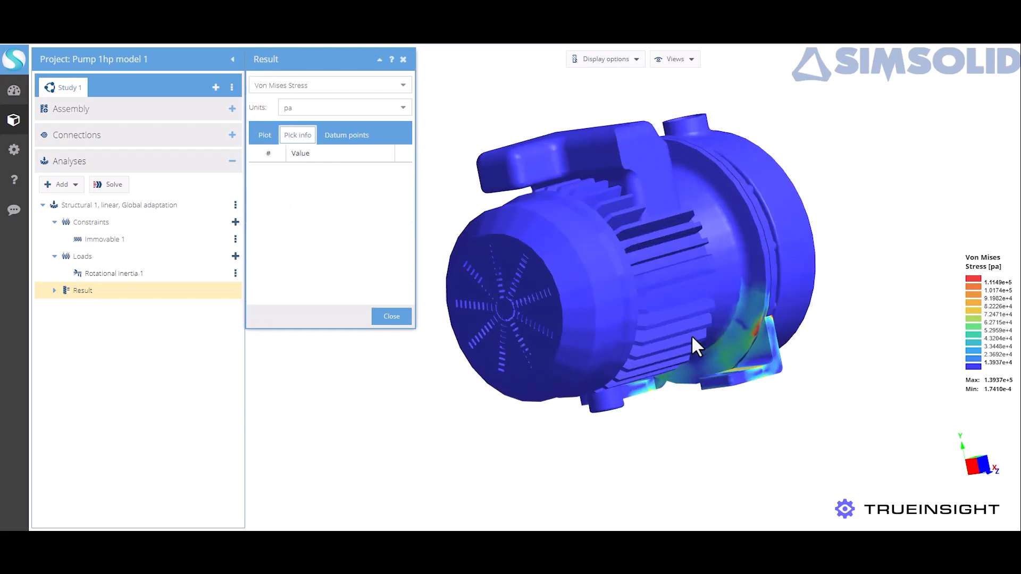
{"action": "left_click", "coordinate": [707, 340]}
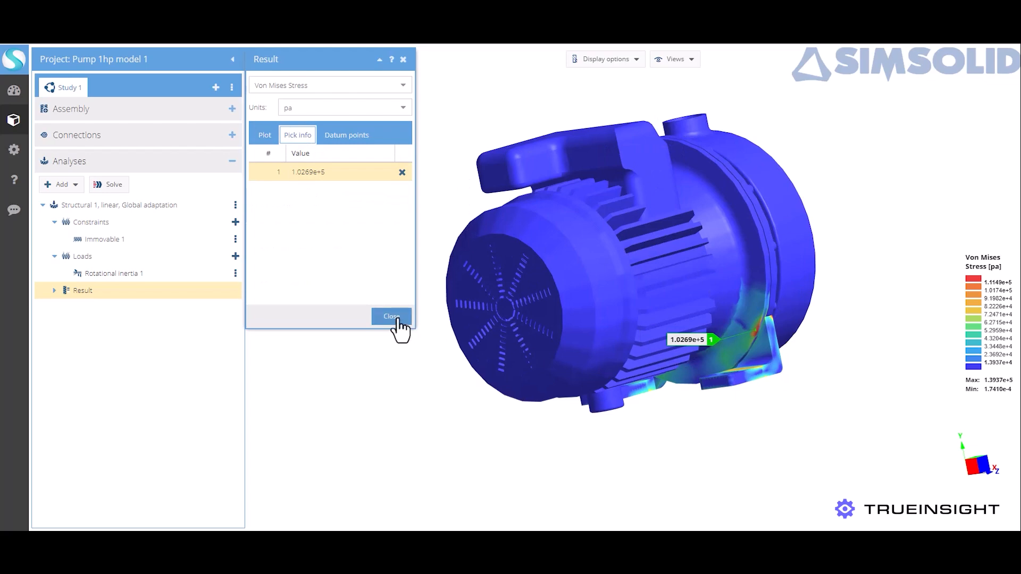
{"action": "left_click", "coordinate": [391, 316]}
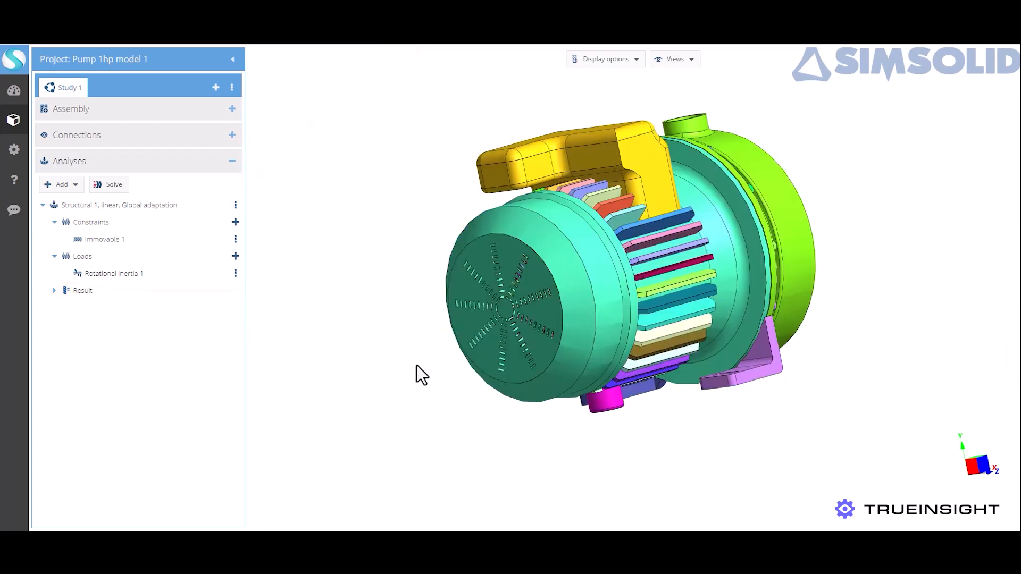
{"action": "left_click_drag", "start_coordinate": [421, 374], "coordinate": [407, 383]}
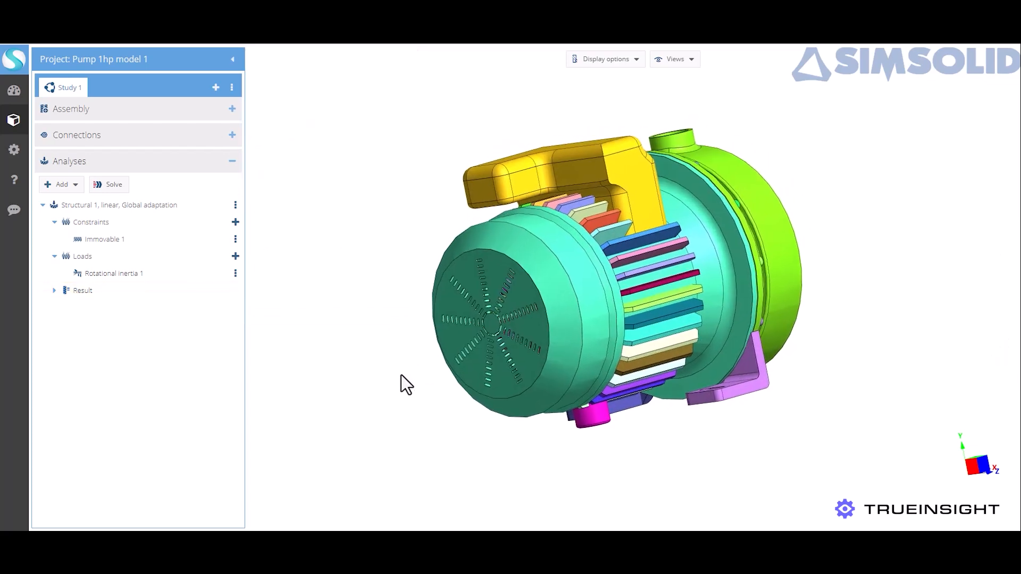